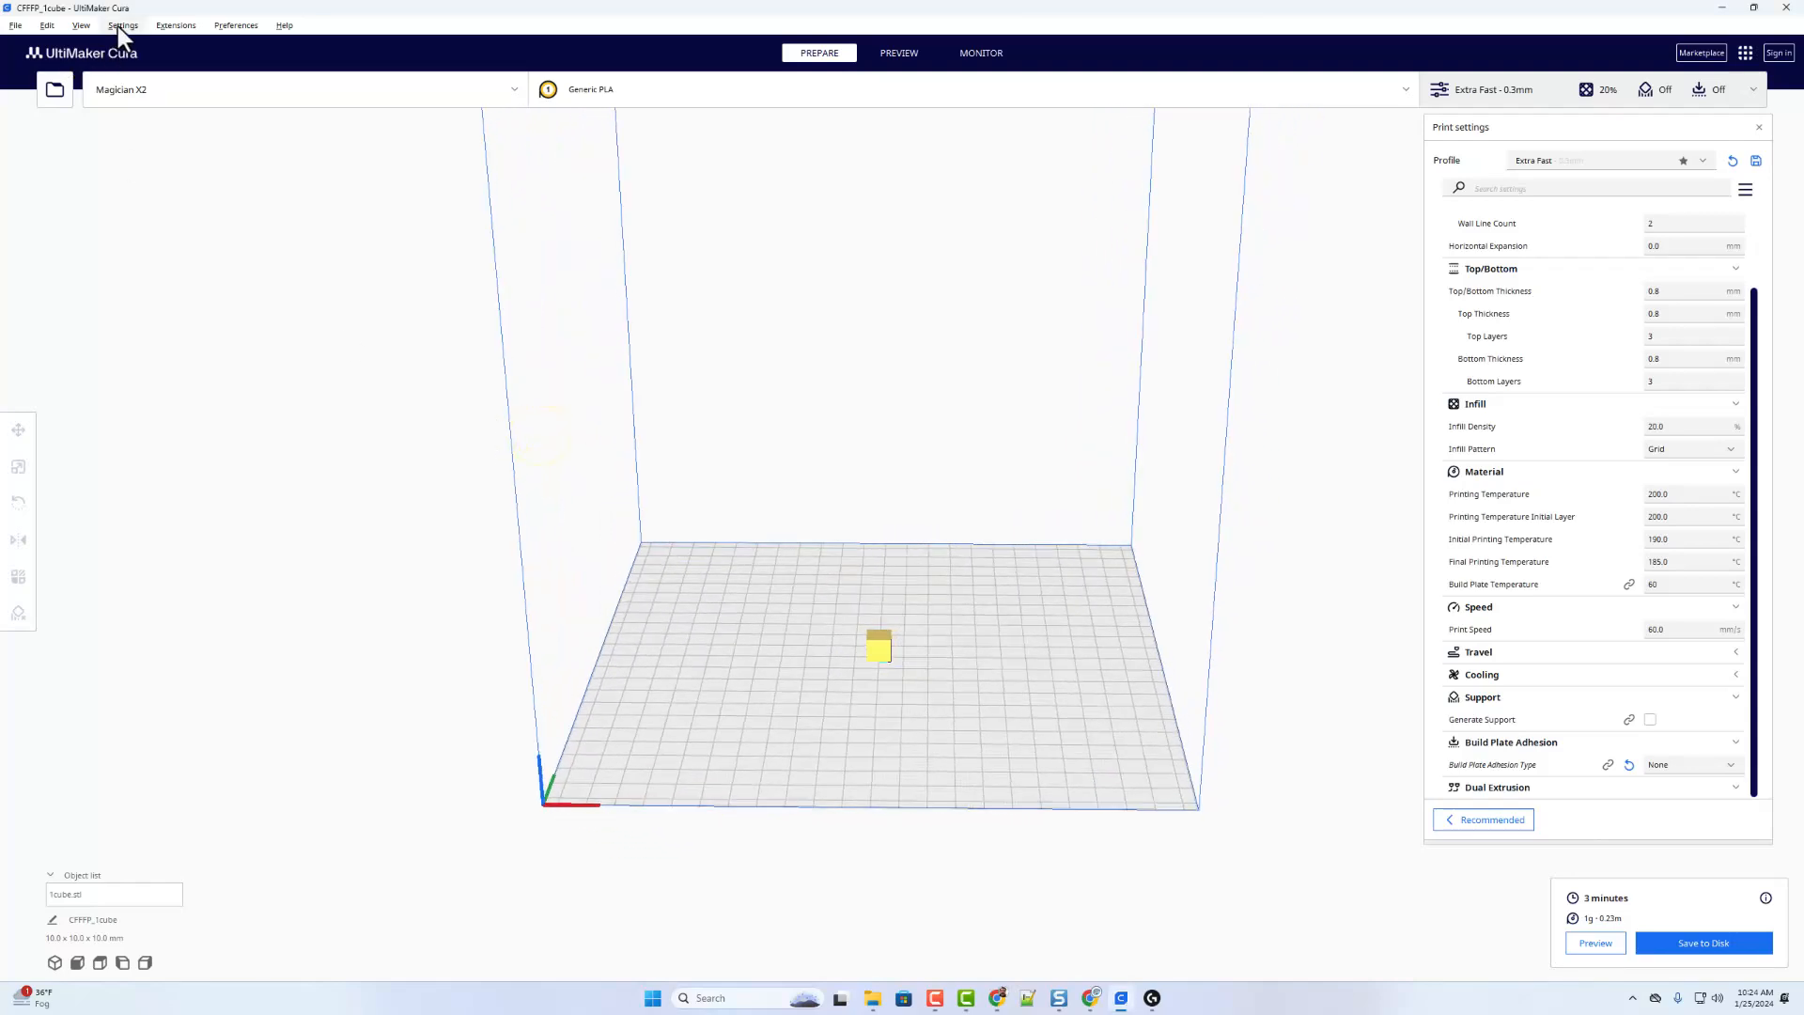
Reach Manage Printers from the Settings menu and open Machine Settings for Magician X2
left_click(124, 25)
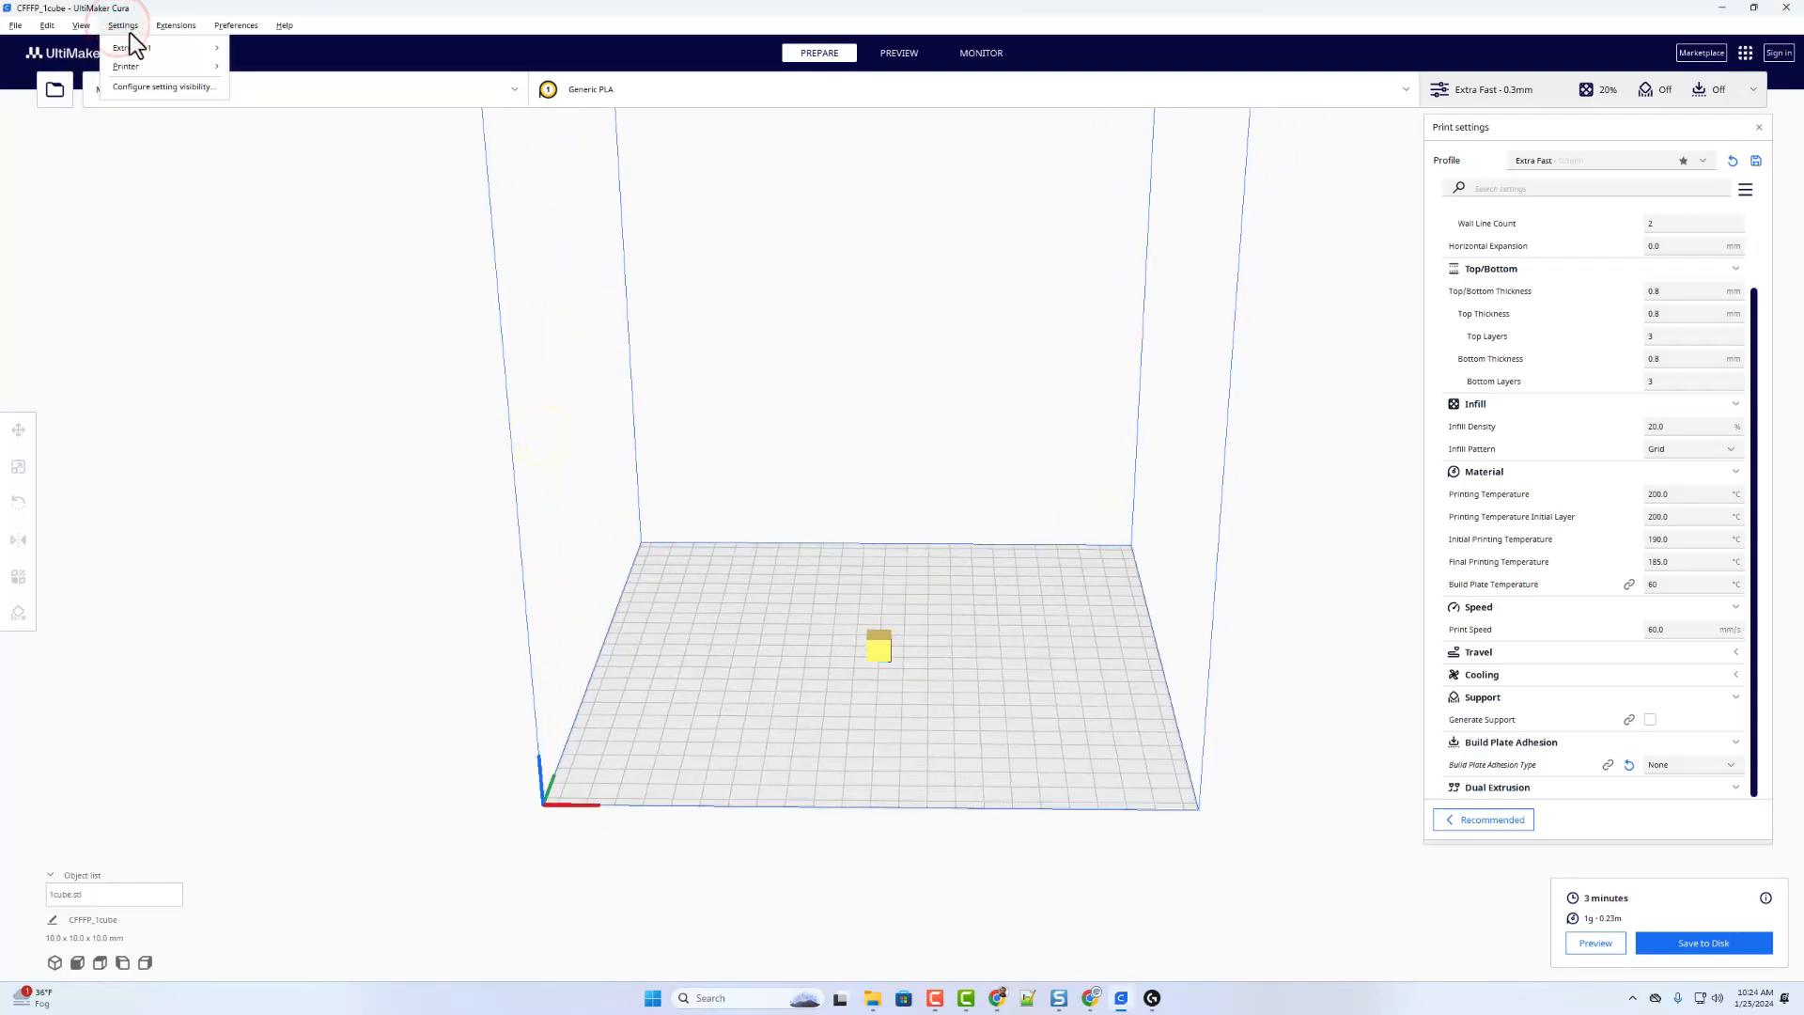
left_click(126, 66)
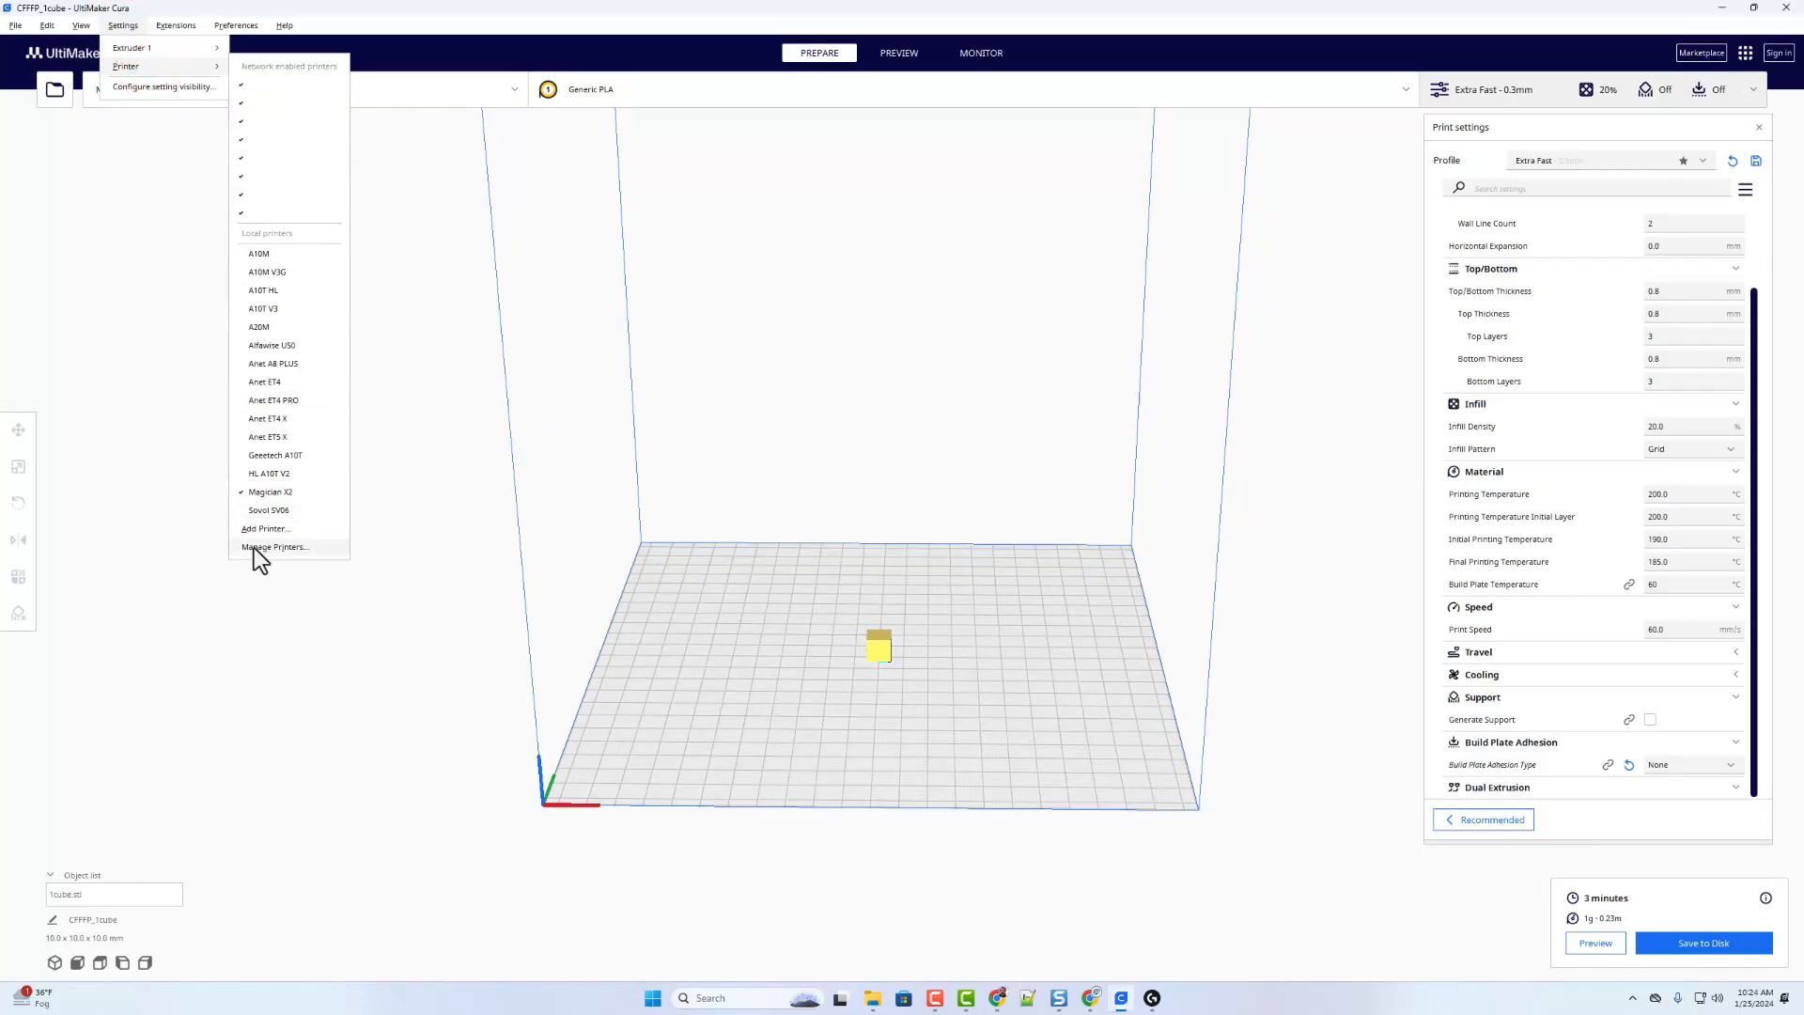
left_click(275, 546)
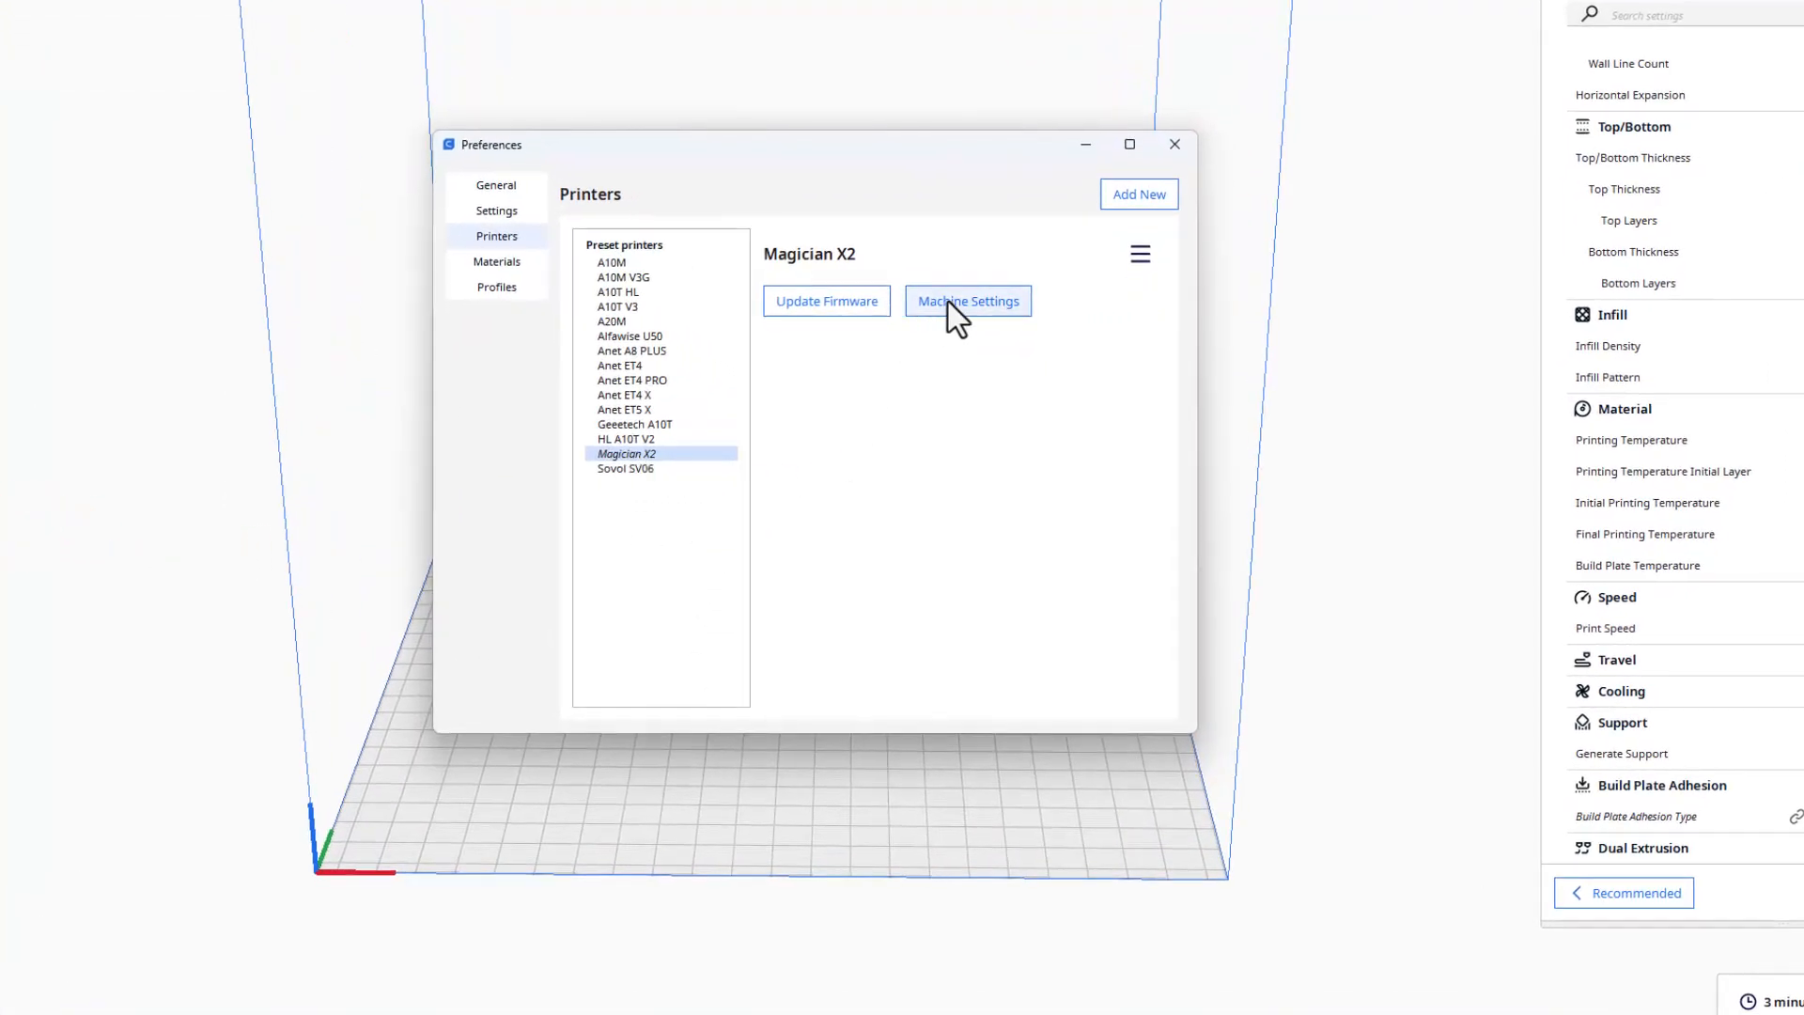
mouse_move(990, 325)
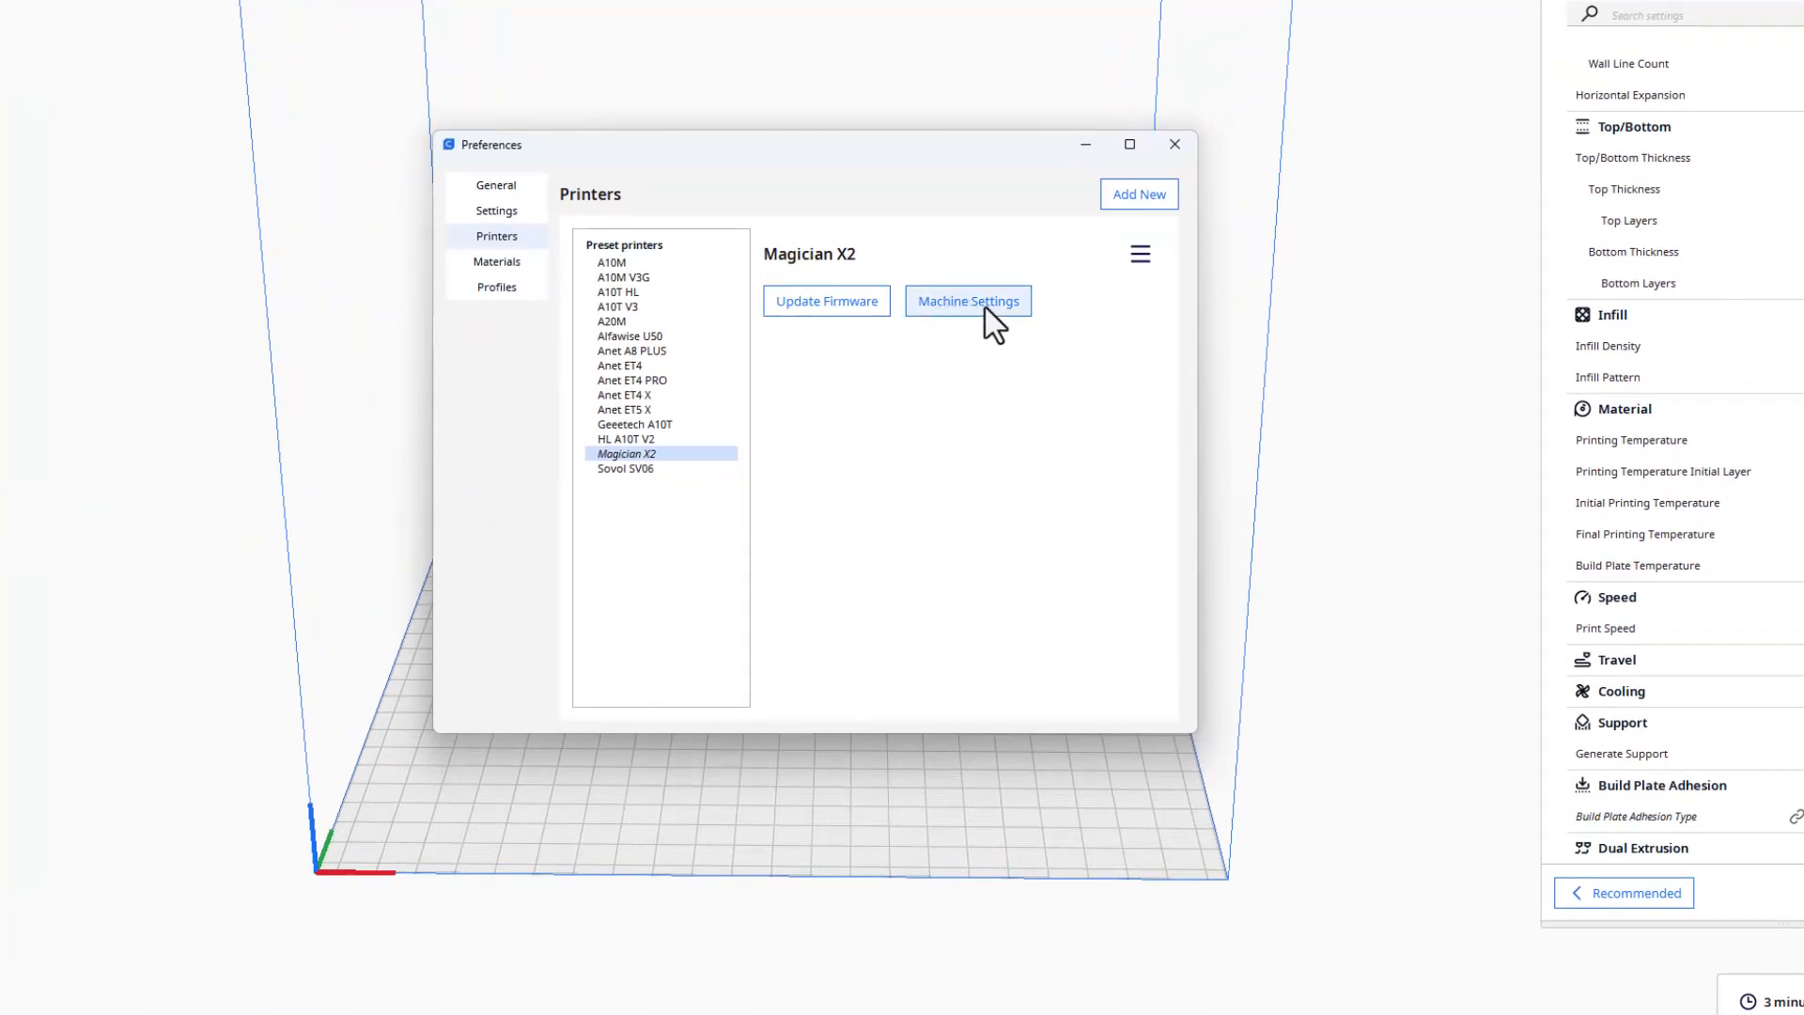
left_click(968, 300)
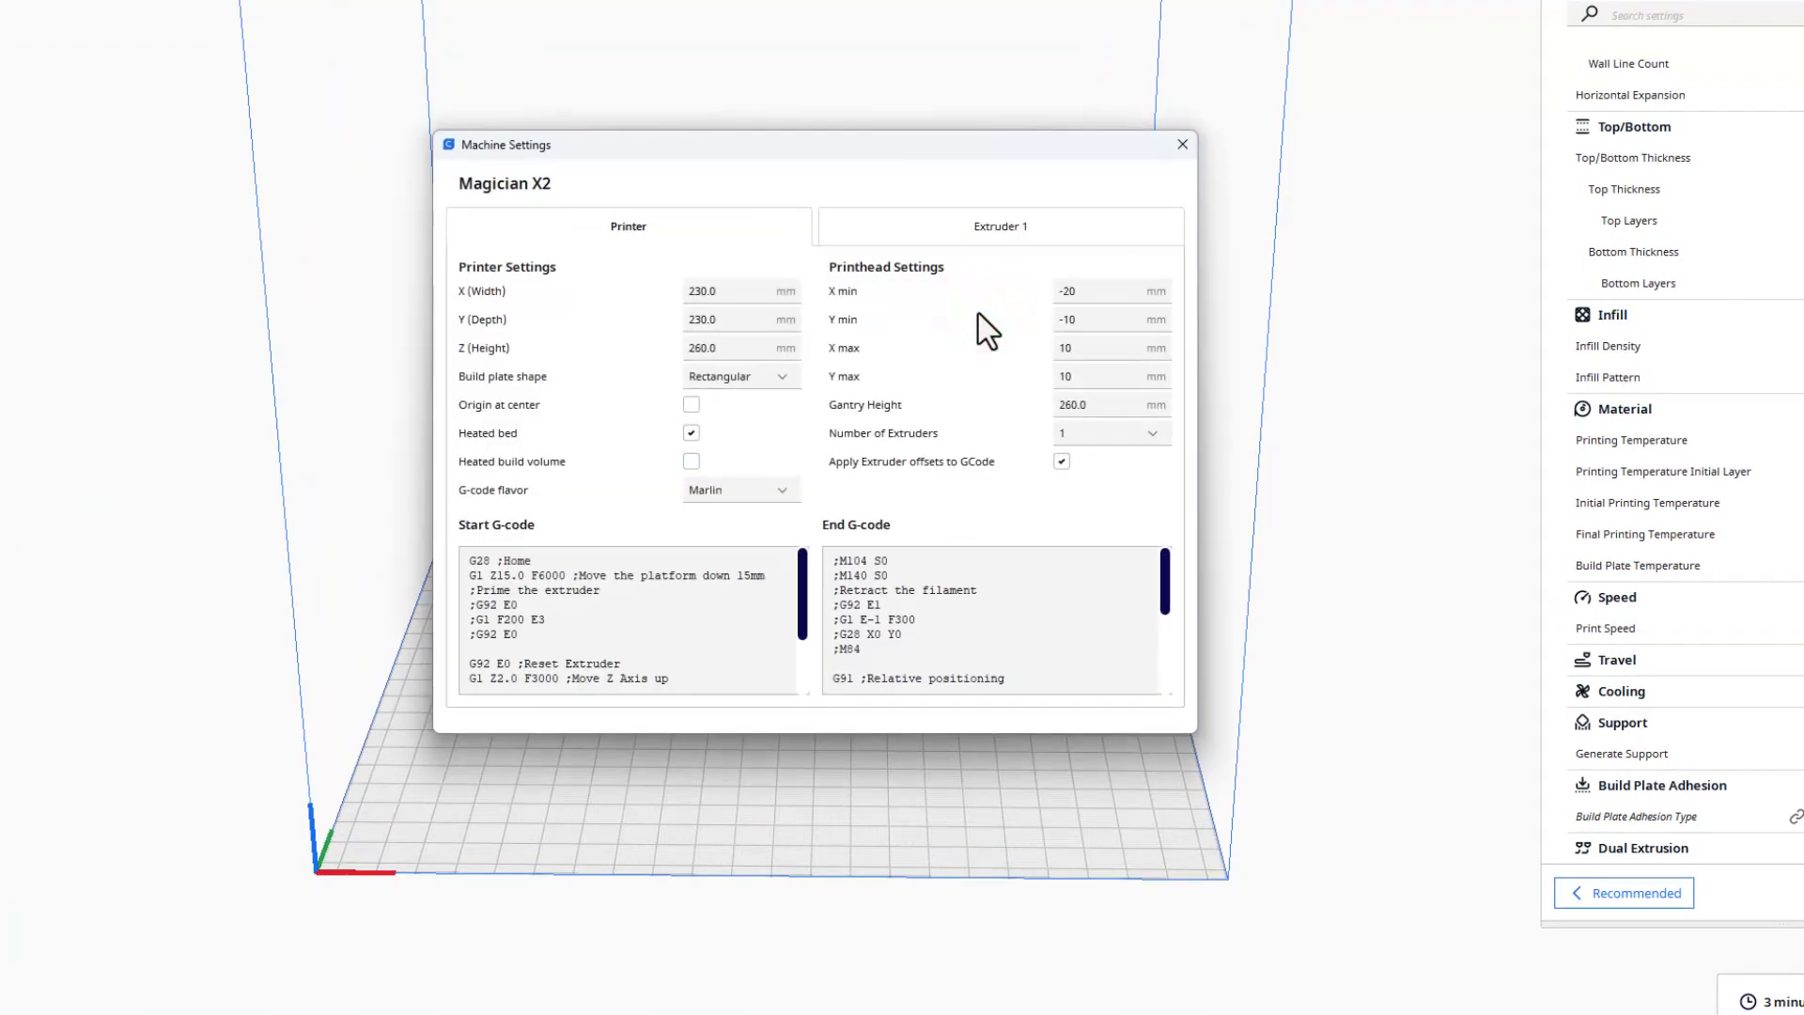
mouse_move(1103, 748)
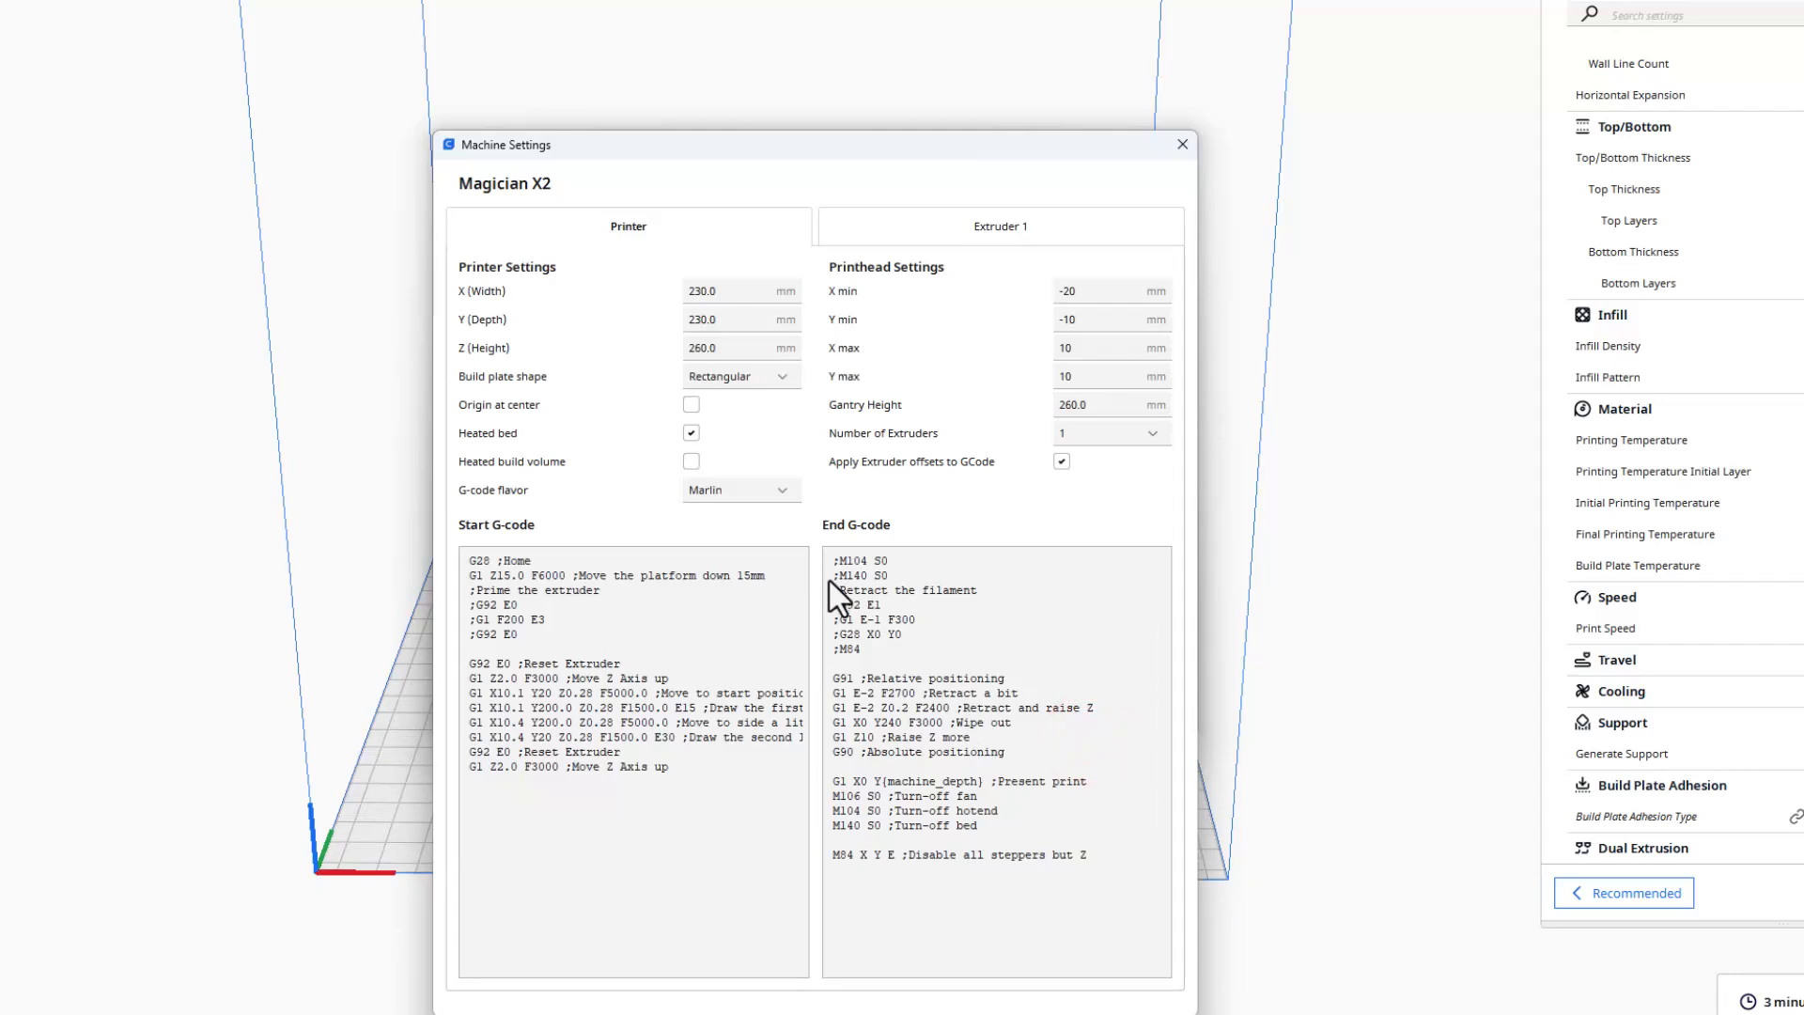
mouse_move(836, 591)
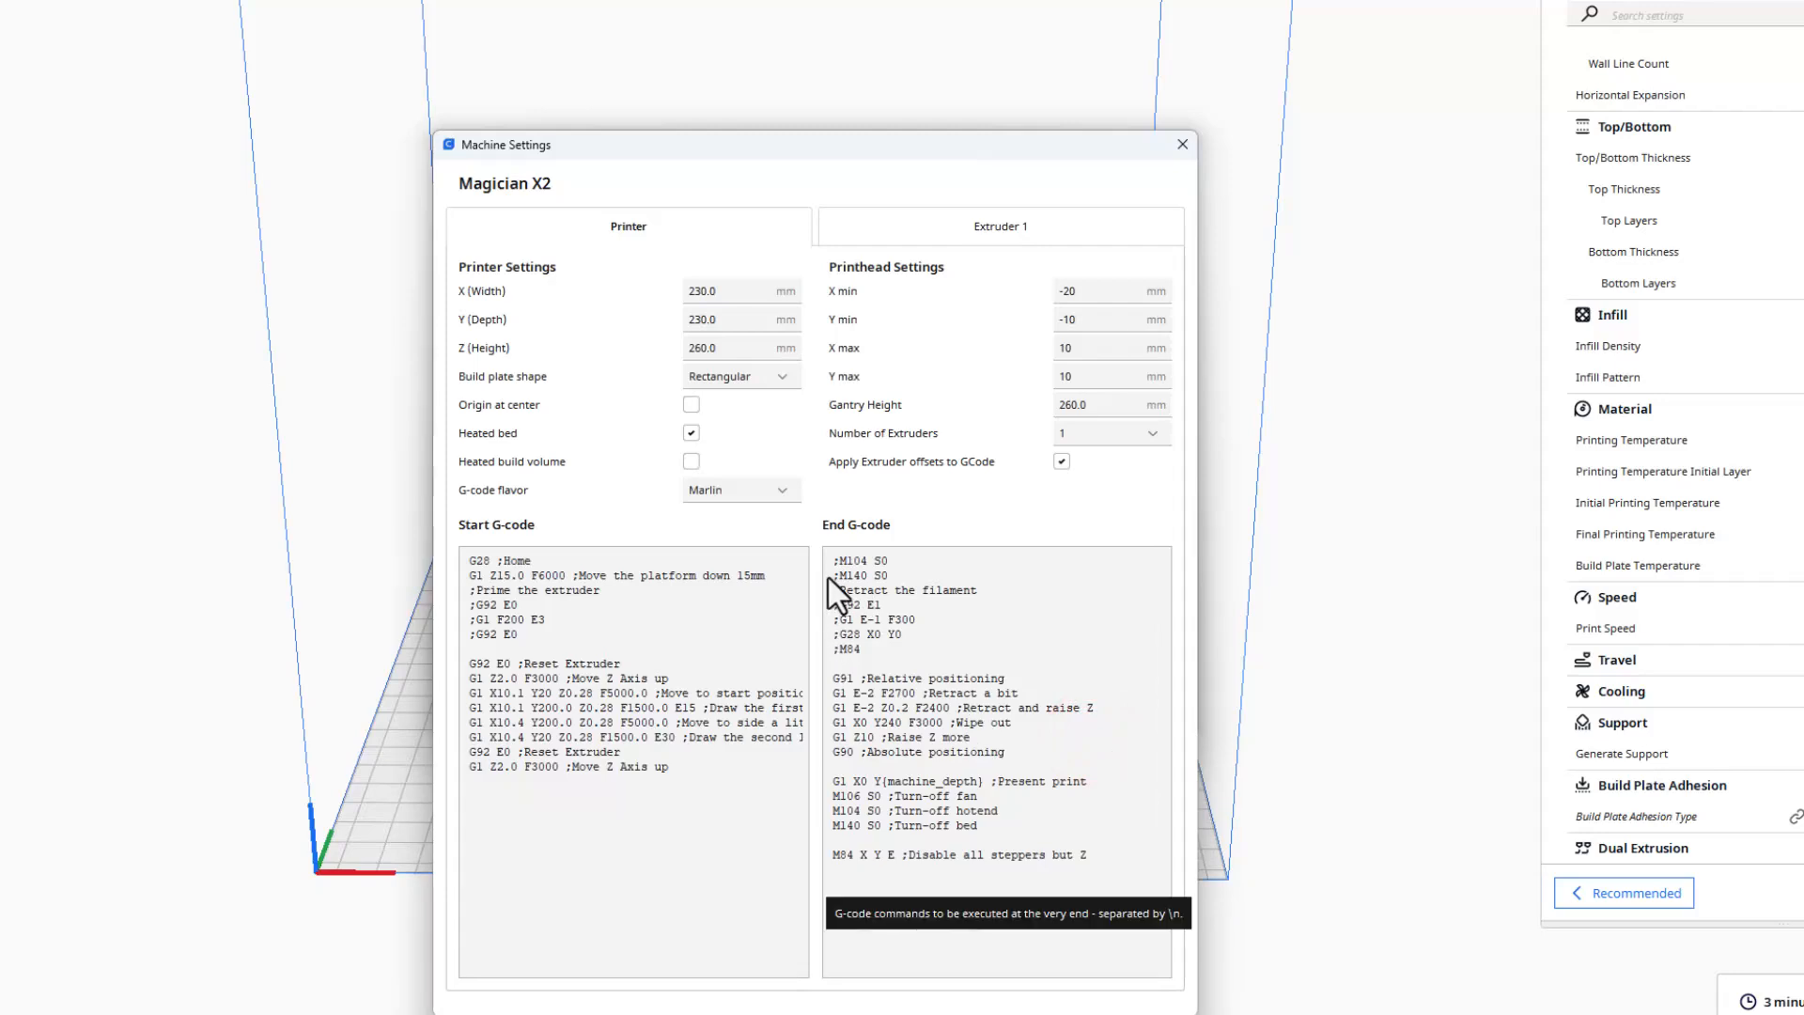
mouse_move(842, 690)
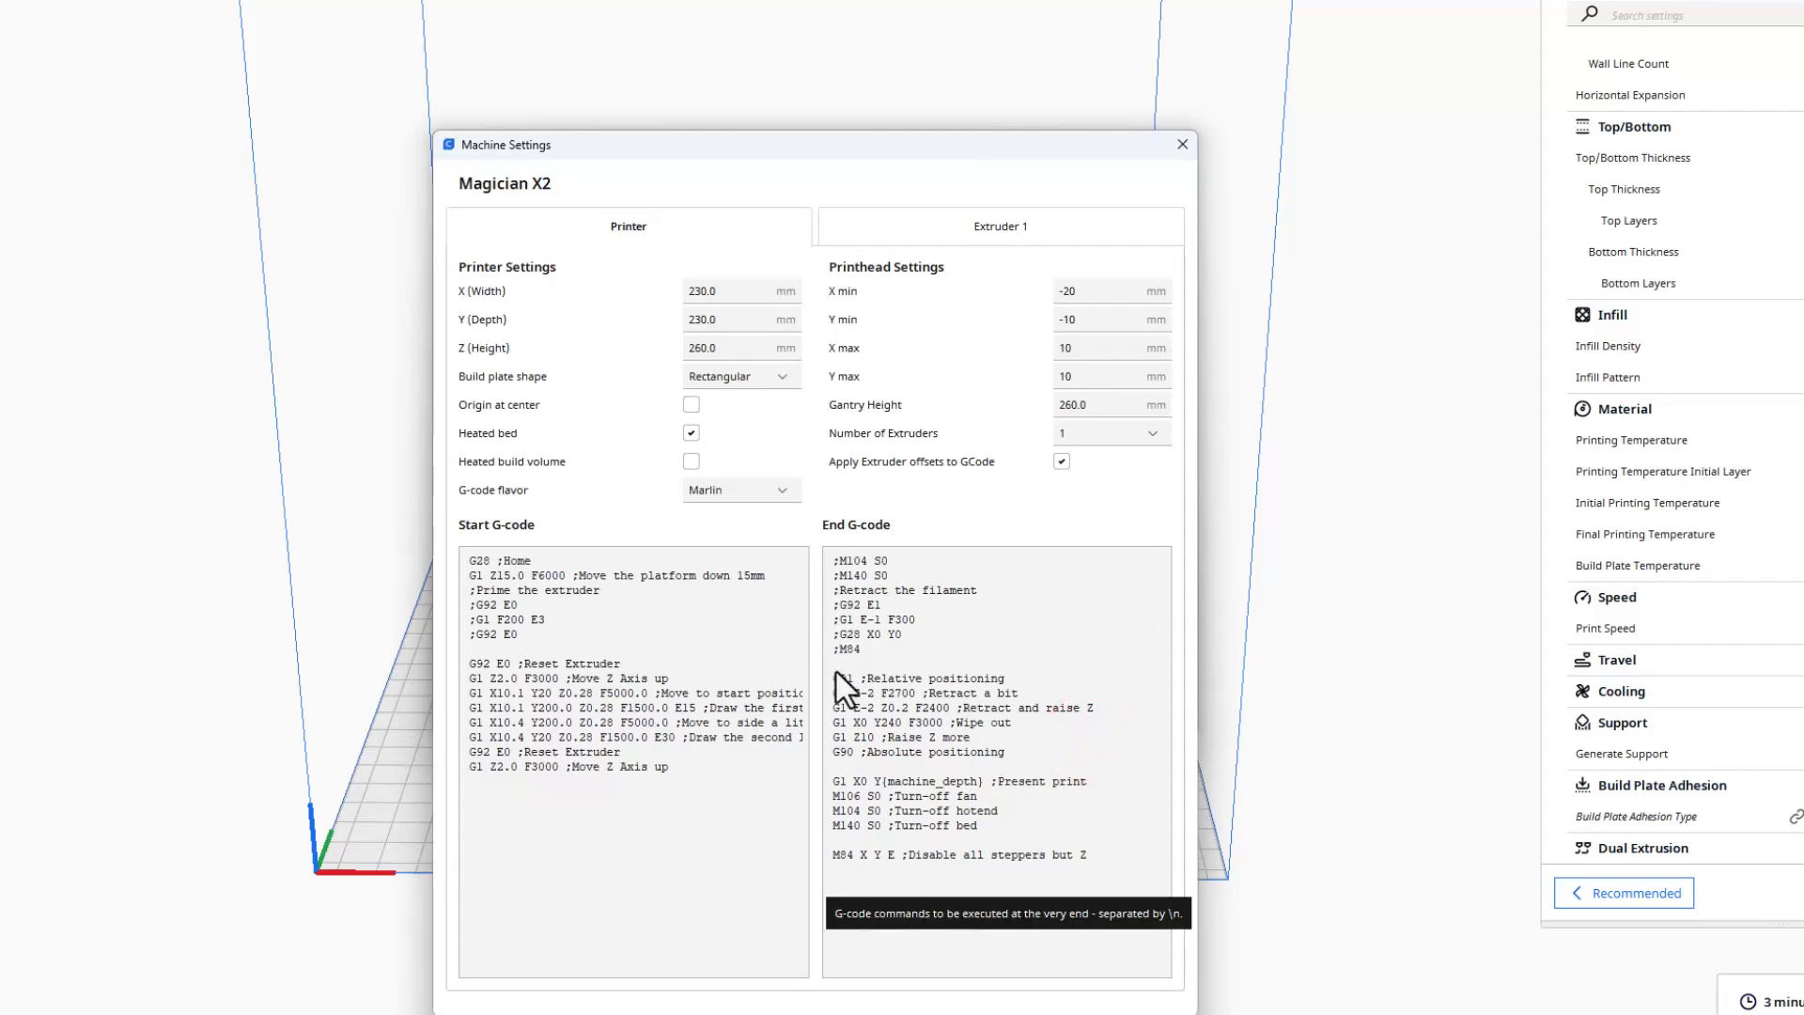
mouse_move(857, 687)
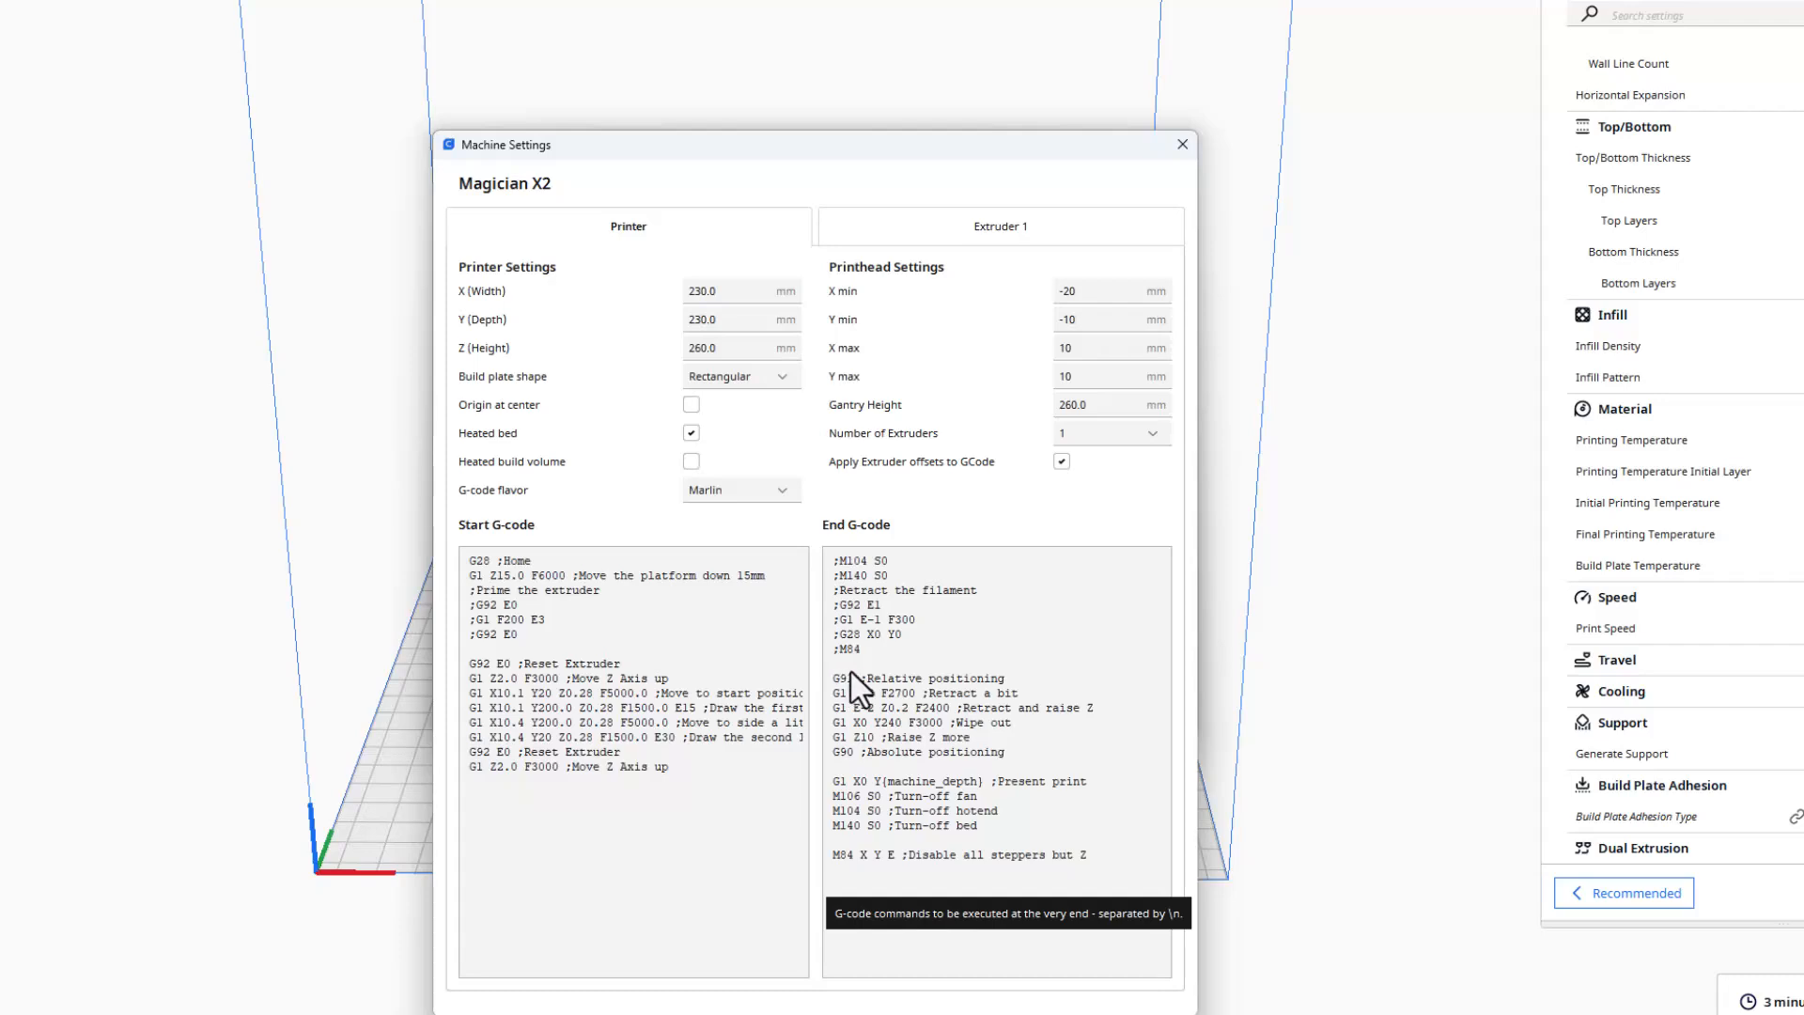
Review the End G-code script, then close Machine Settings and the Preferences window
left_click(1001, 725)
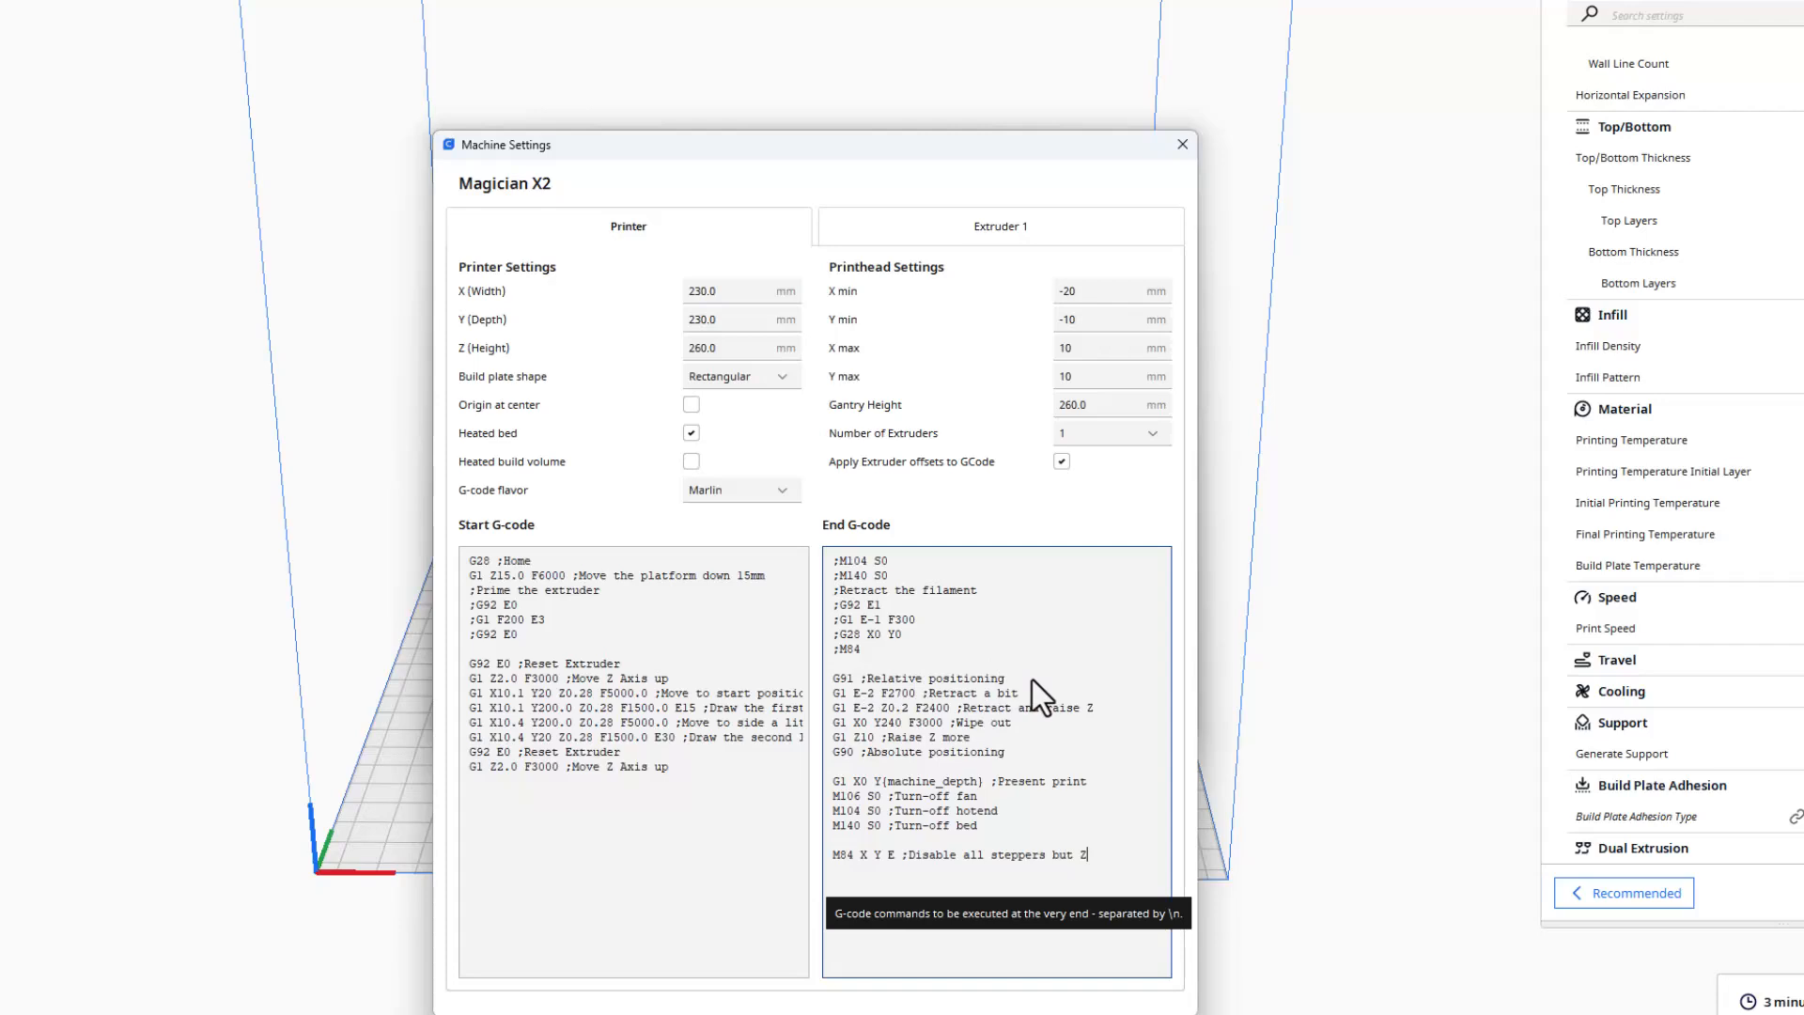
mouse_move(898, 701)
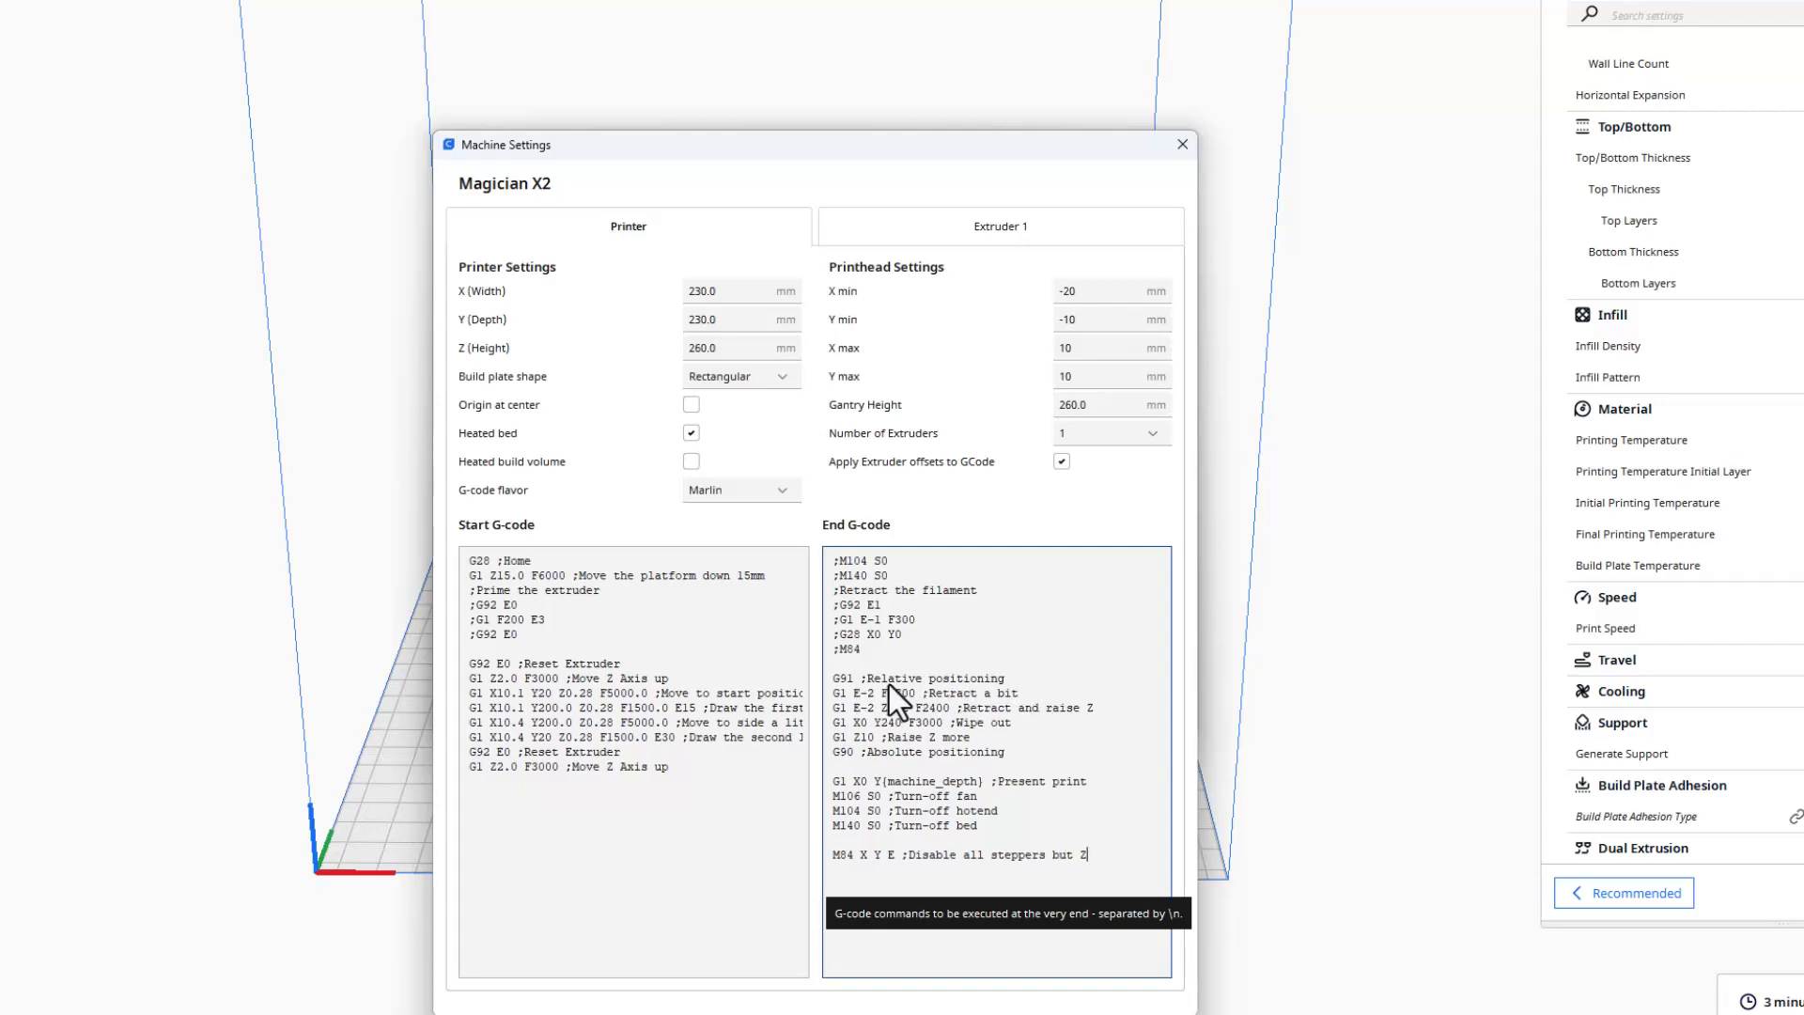
mouse_move(964, 721)
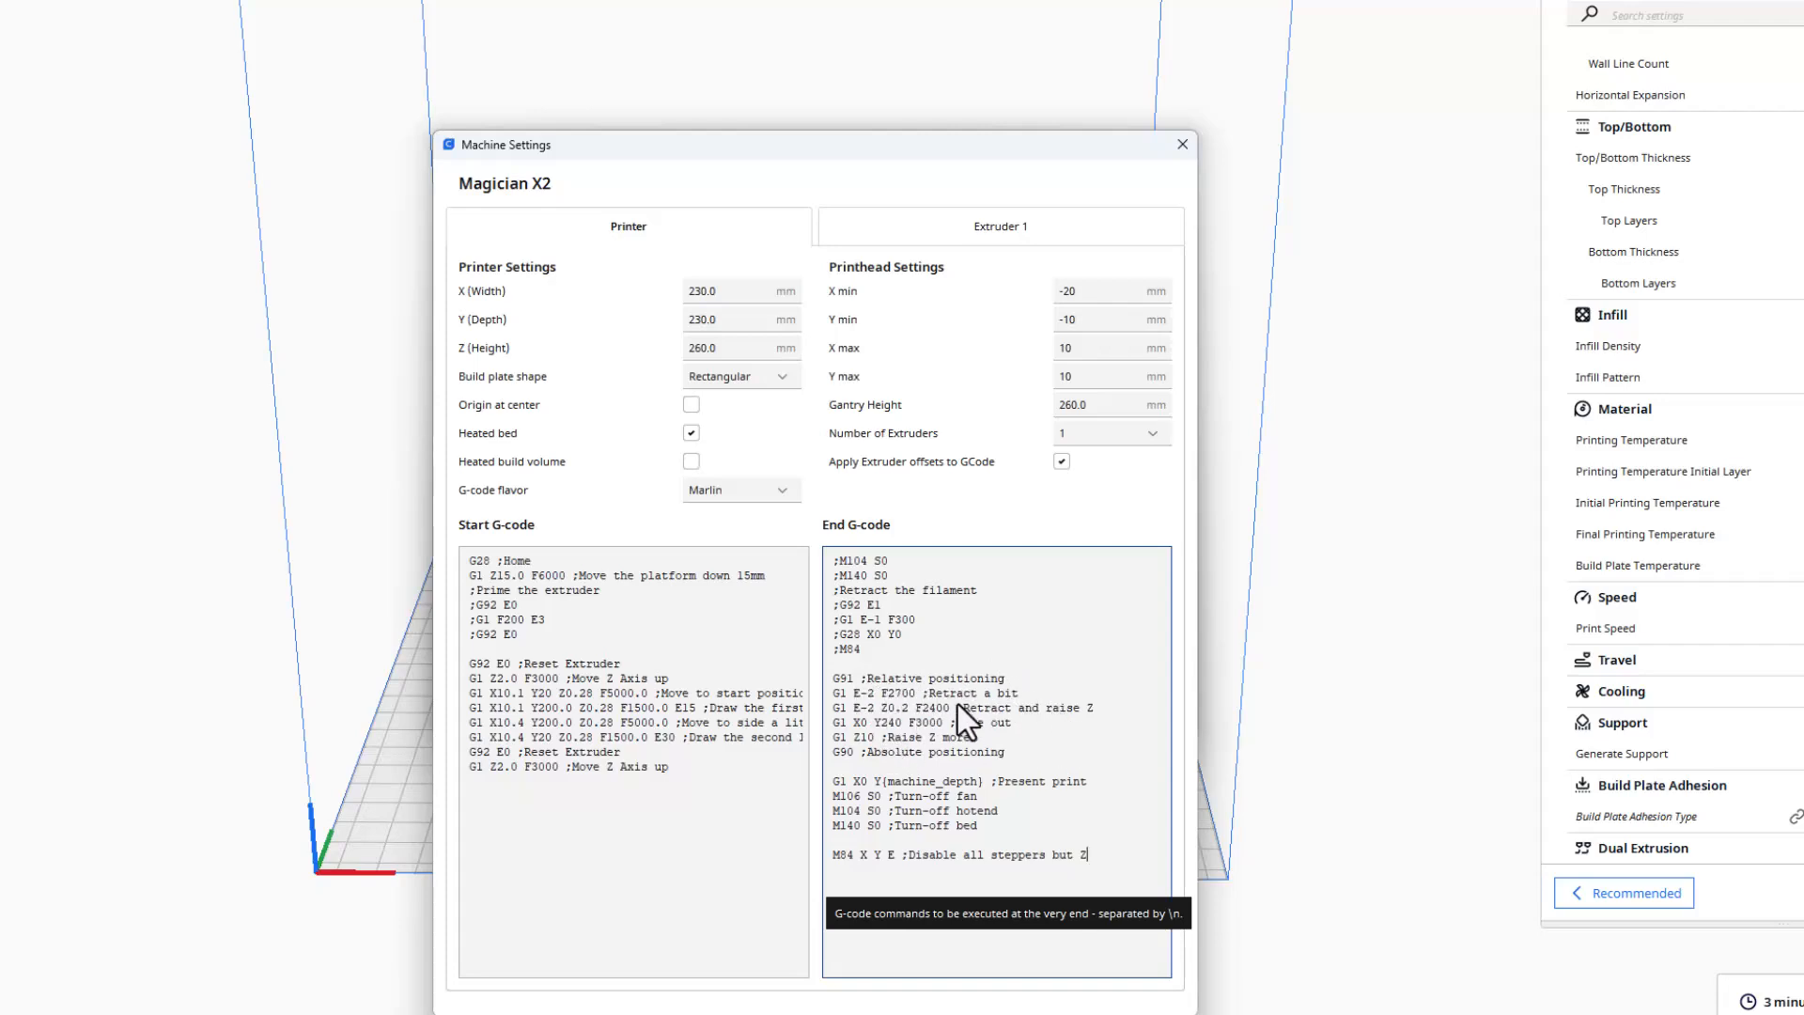
mouse_move(1022, 734)
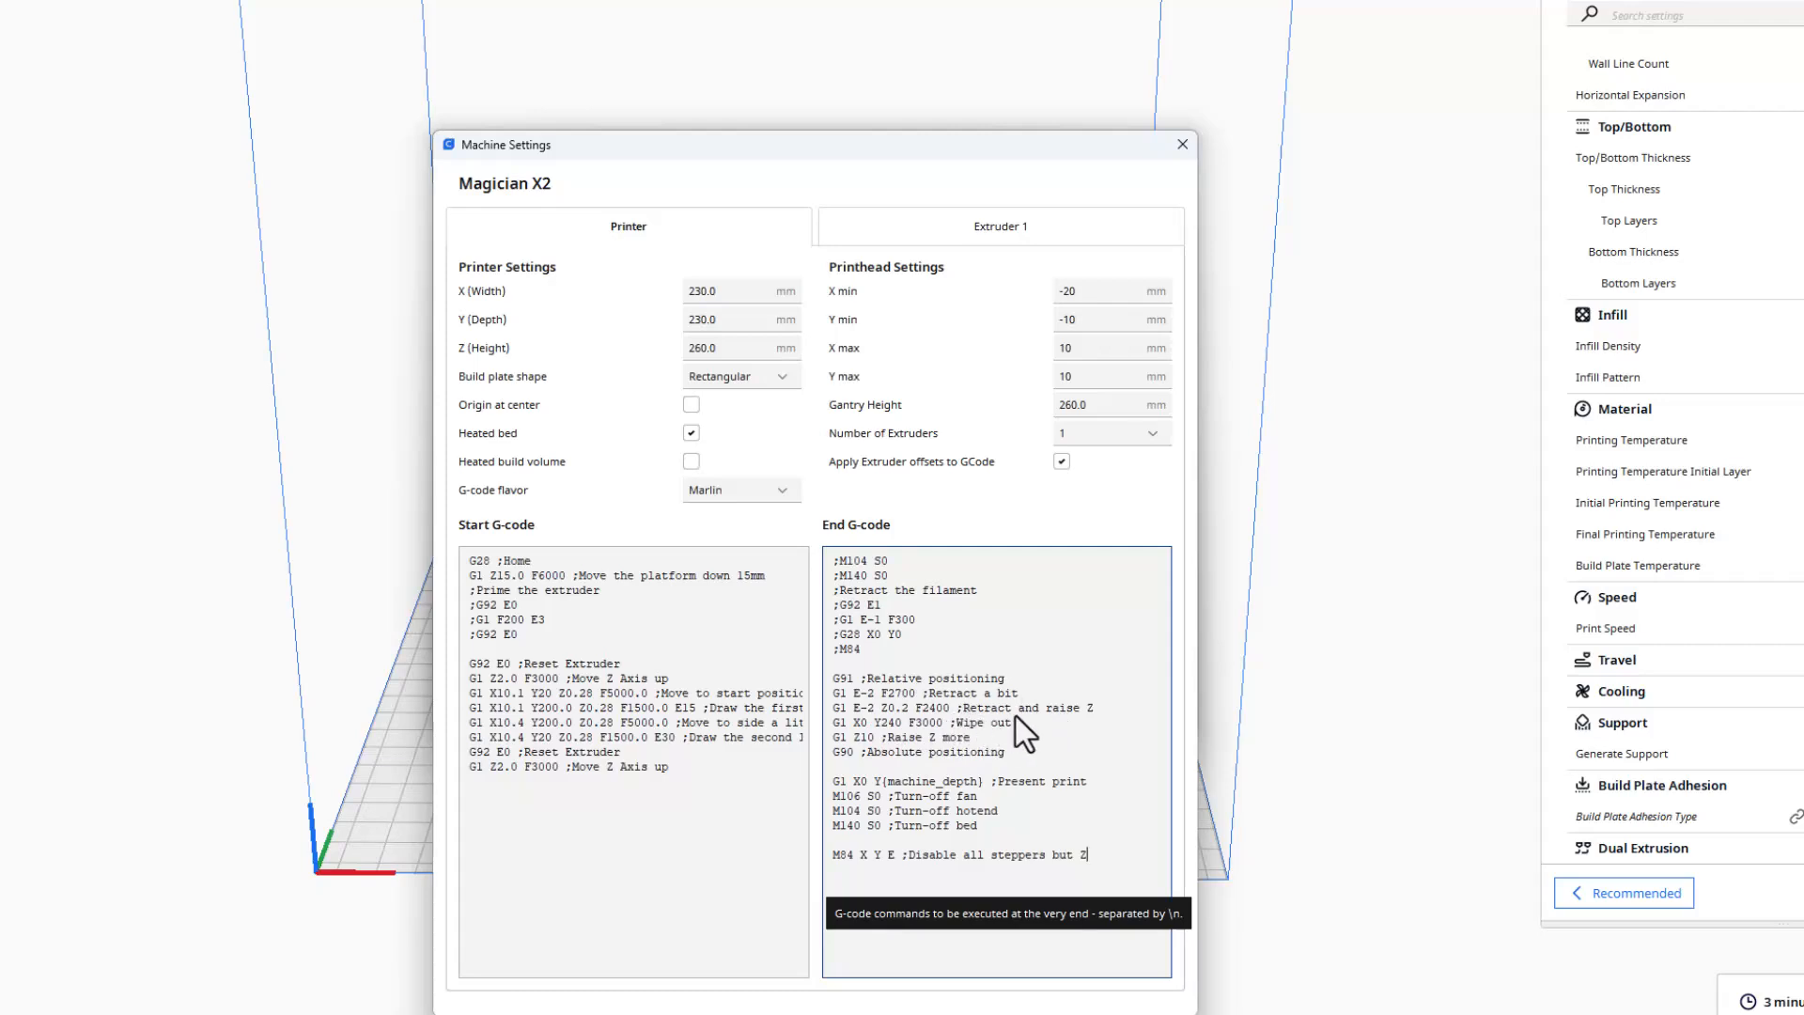
mouse_move(933, 746)
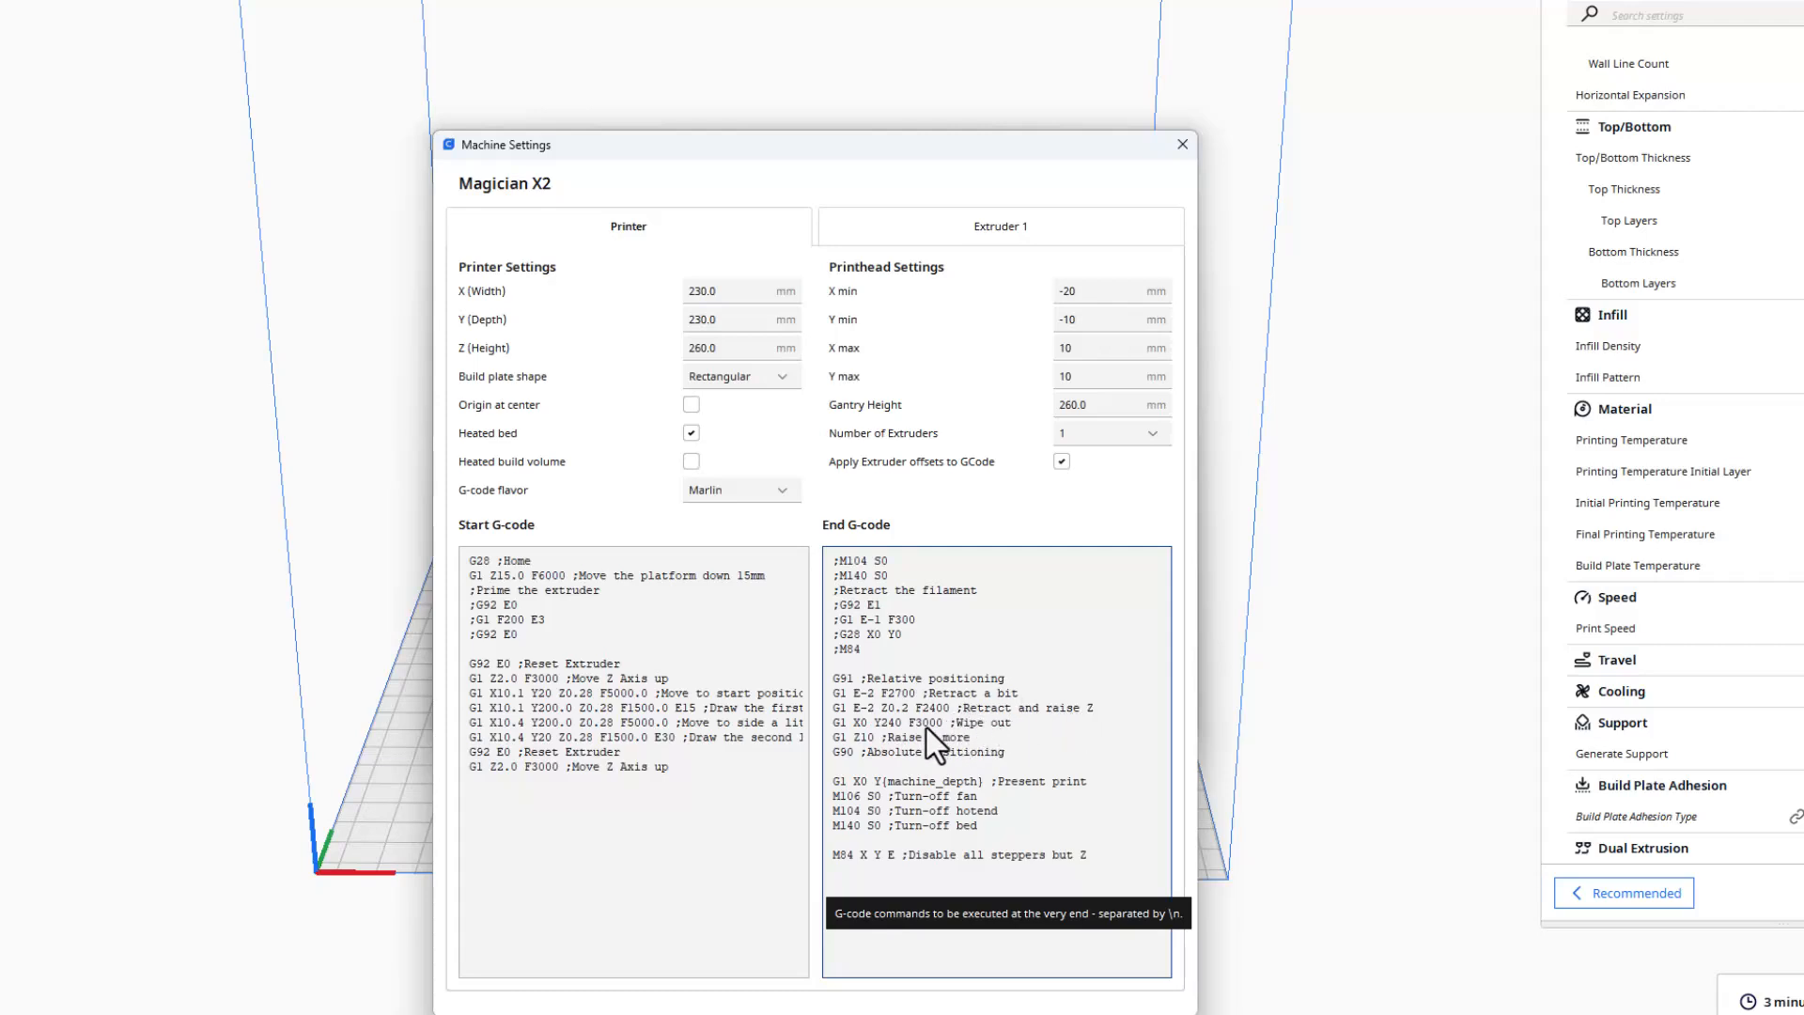
mouse_move(1011, 740)
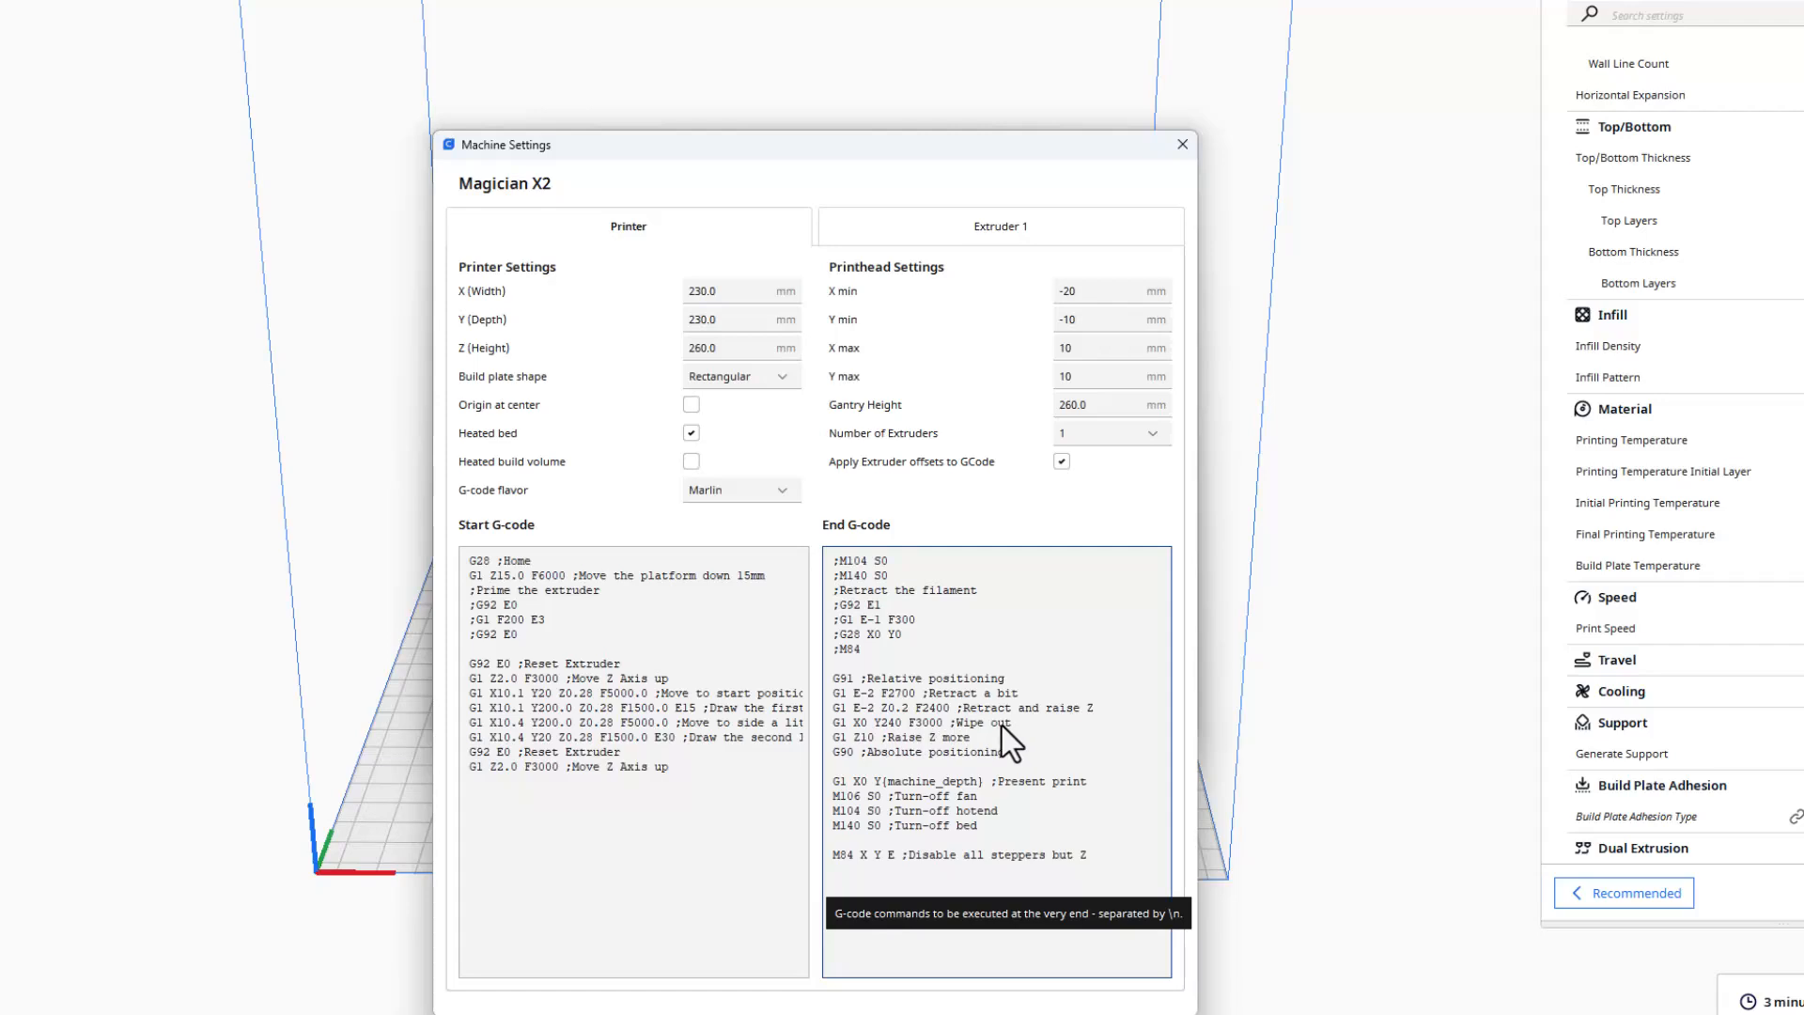
mouse_move(874, 780)
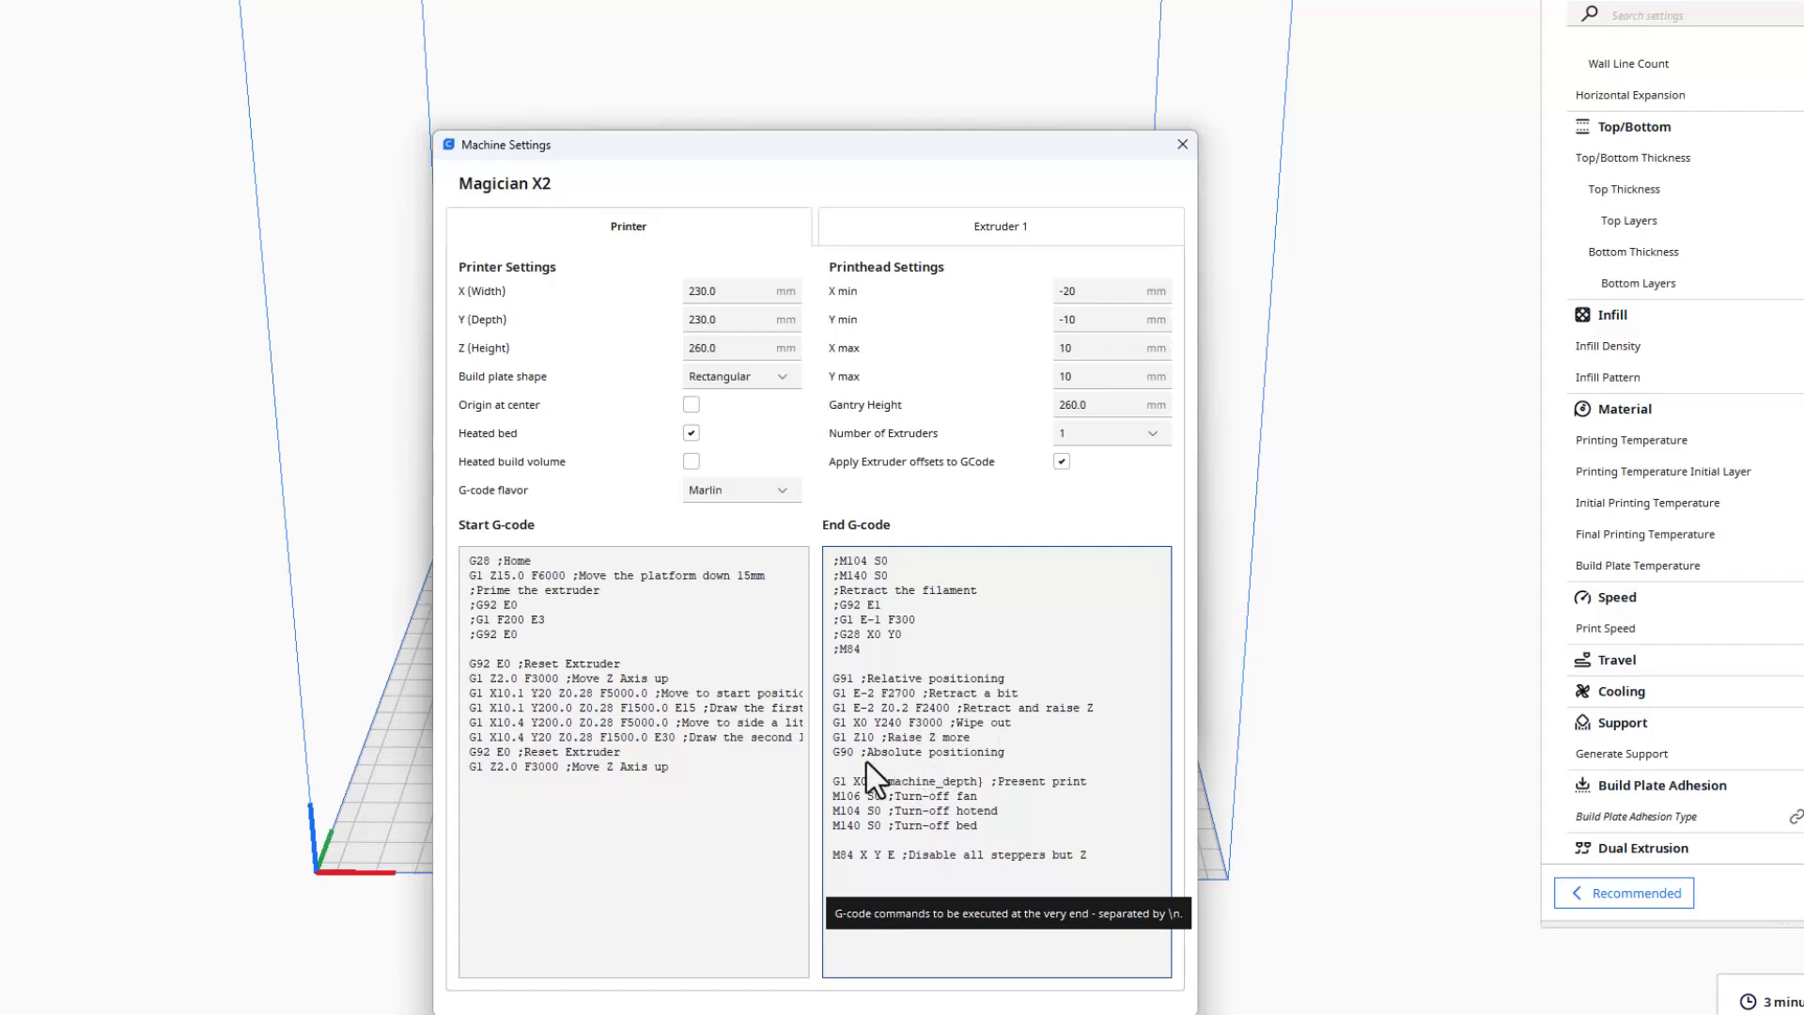
mouse_move(1083, 802)
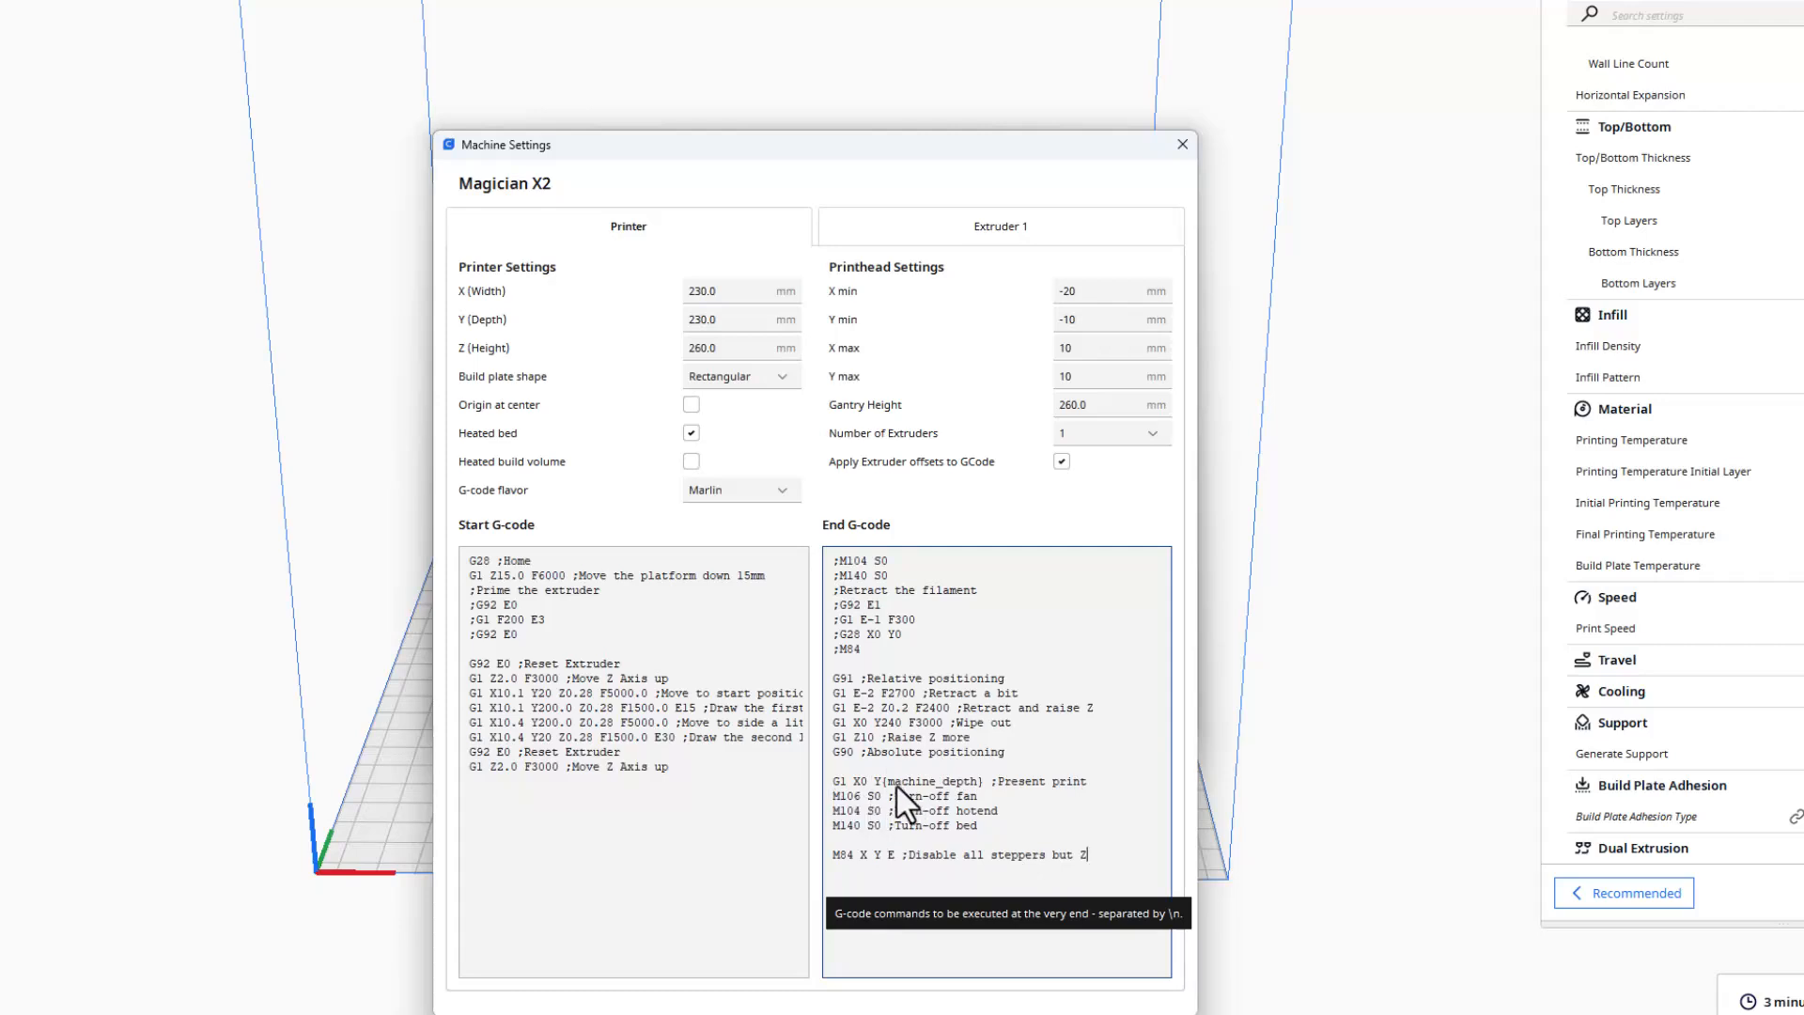
mouse_move(900, 802)
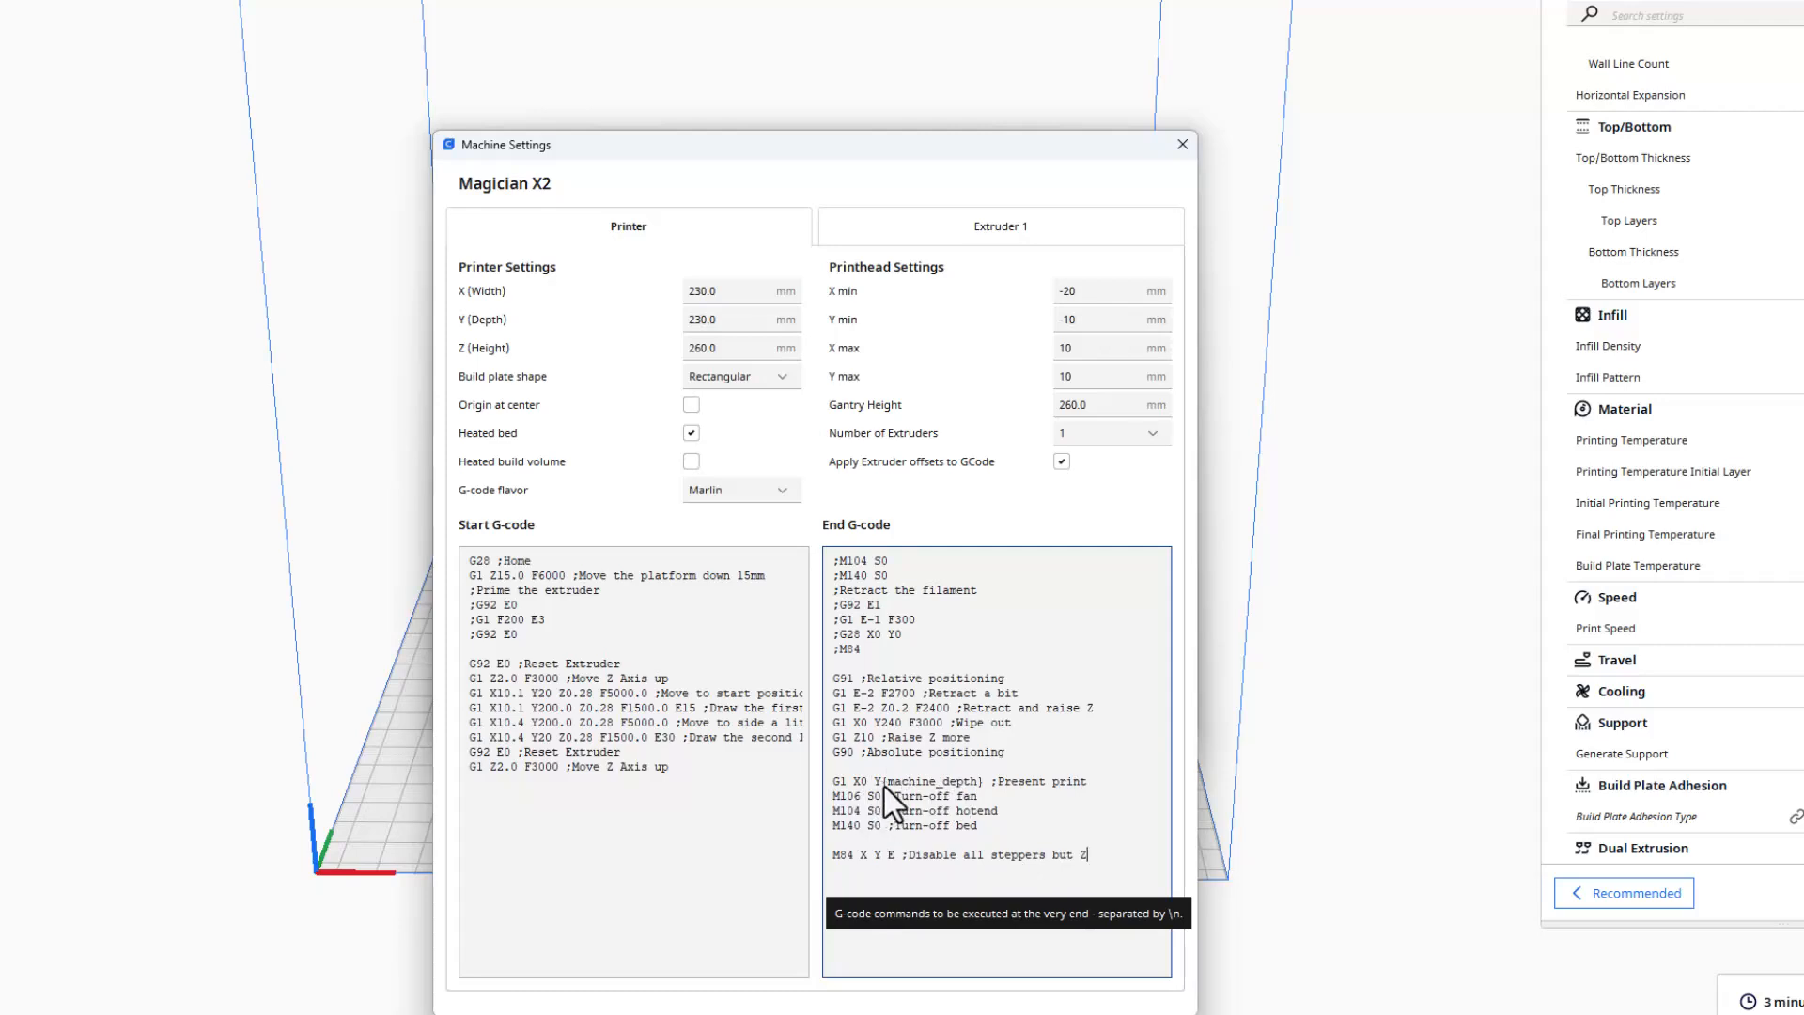
mouse_move(1041, 807)
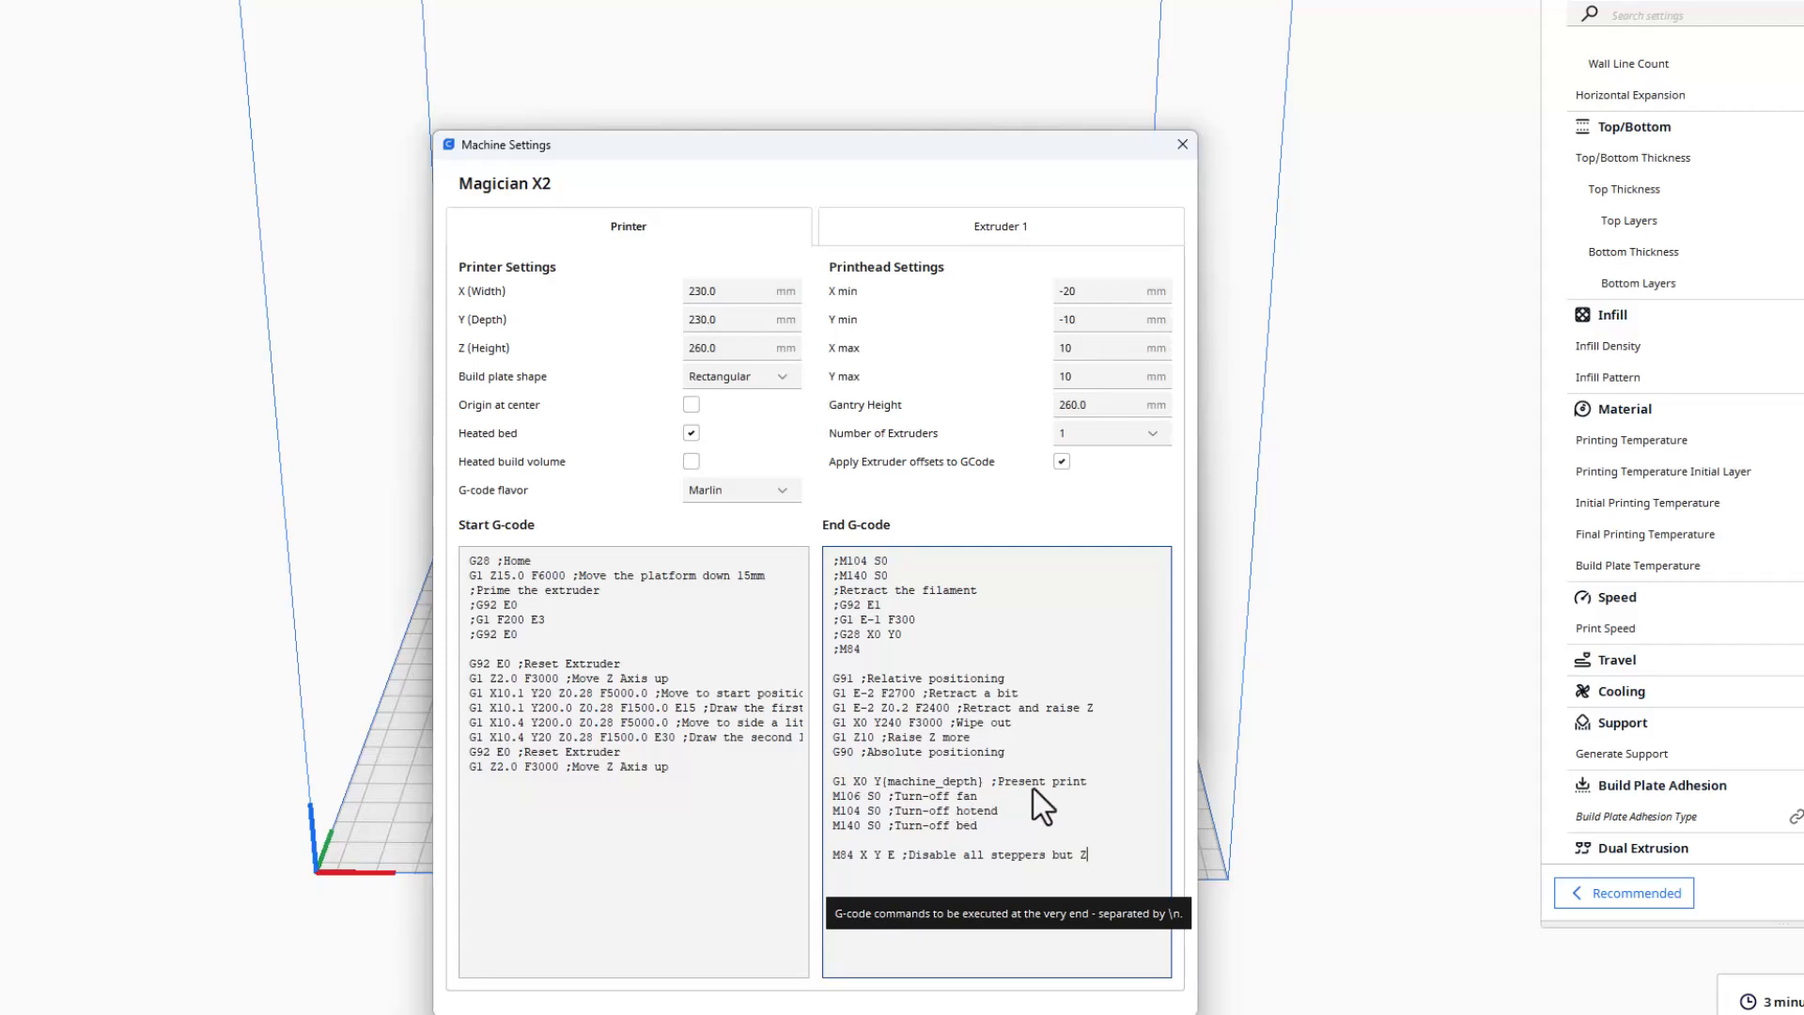
mouse_move(1079, 812)
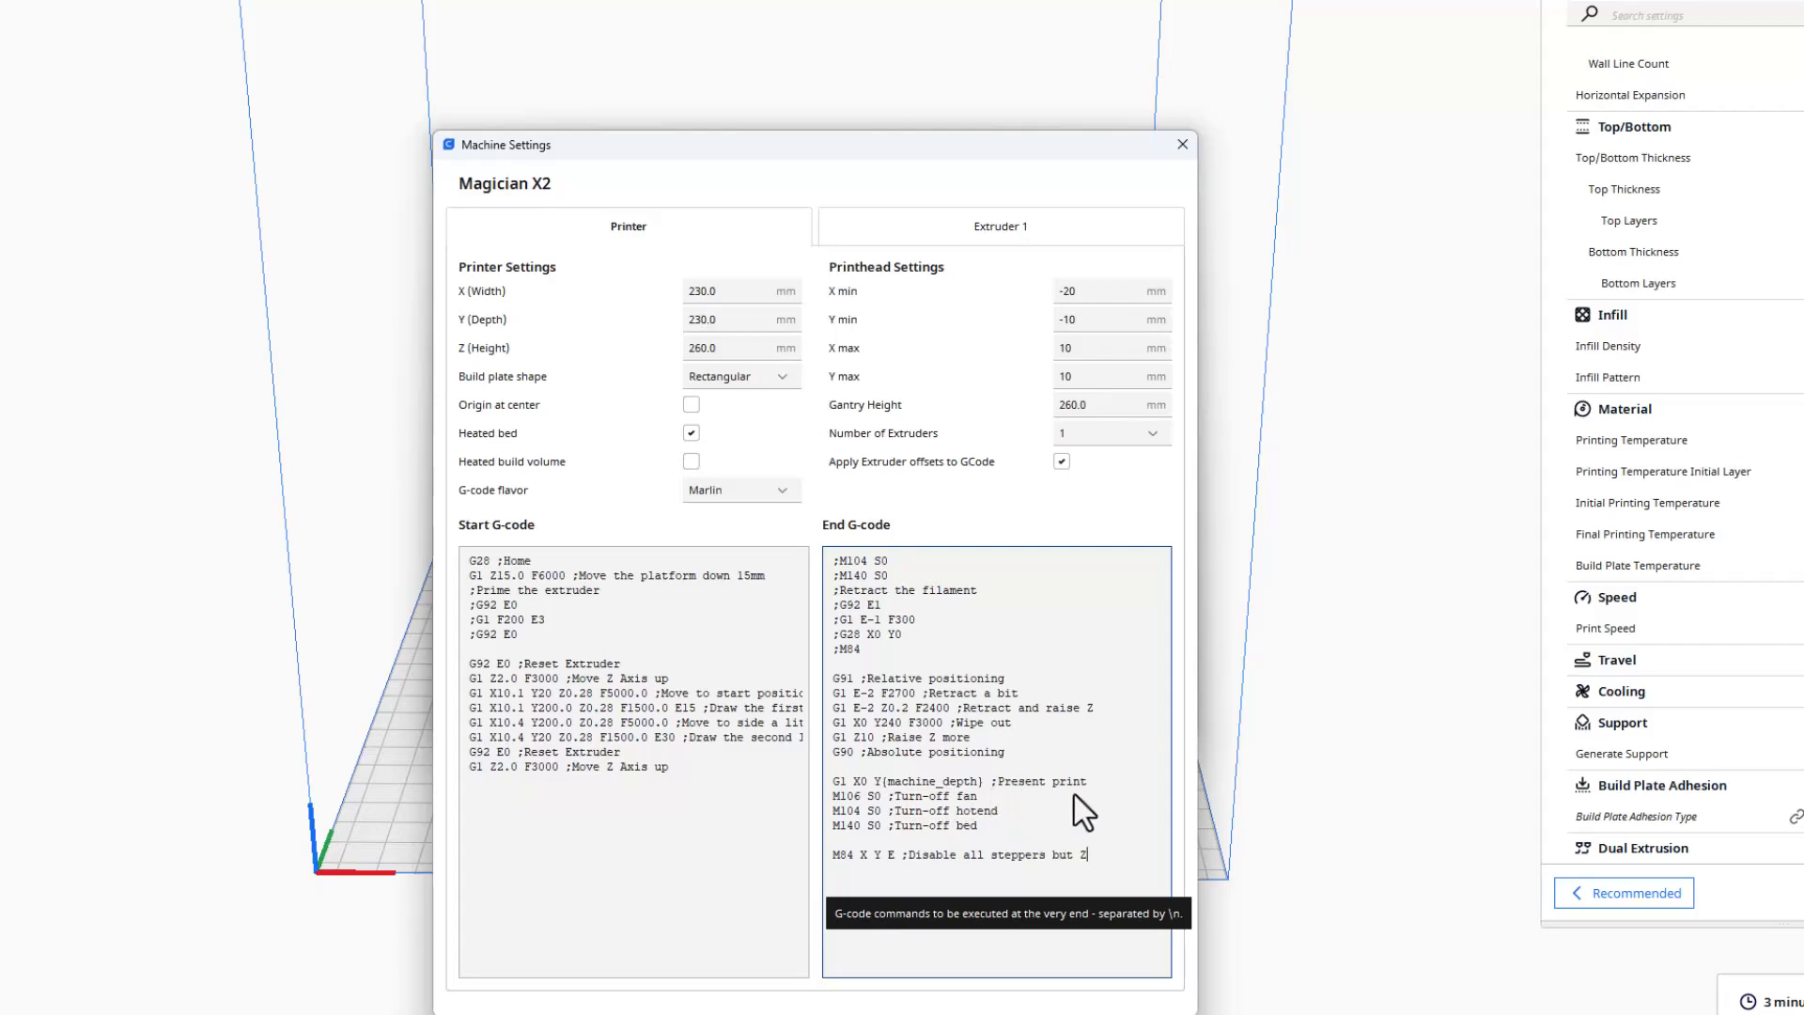
mouse_move(955, 857)
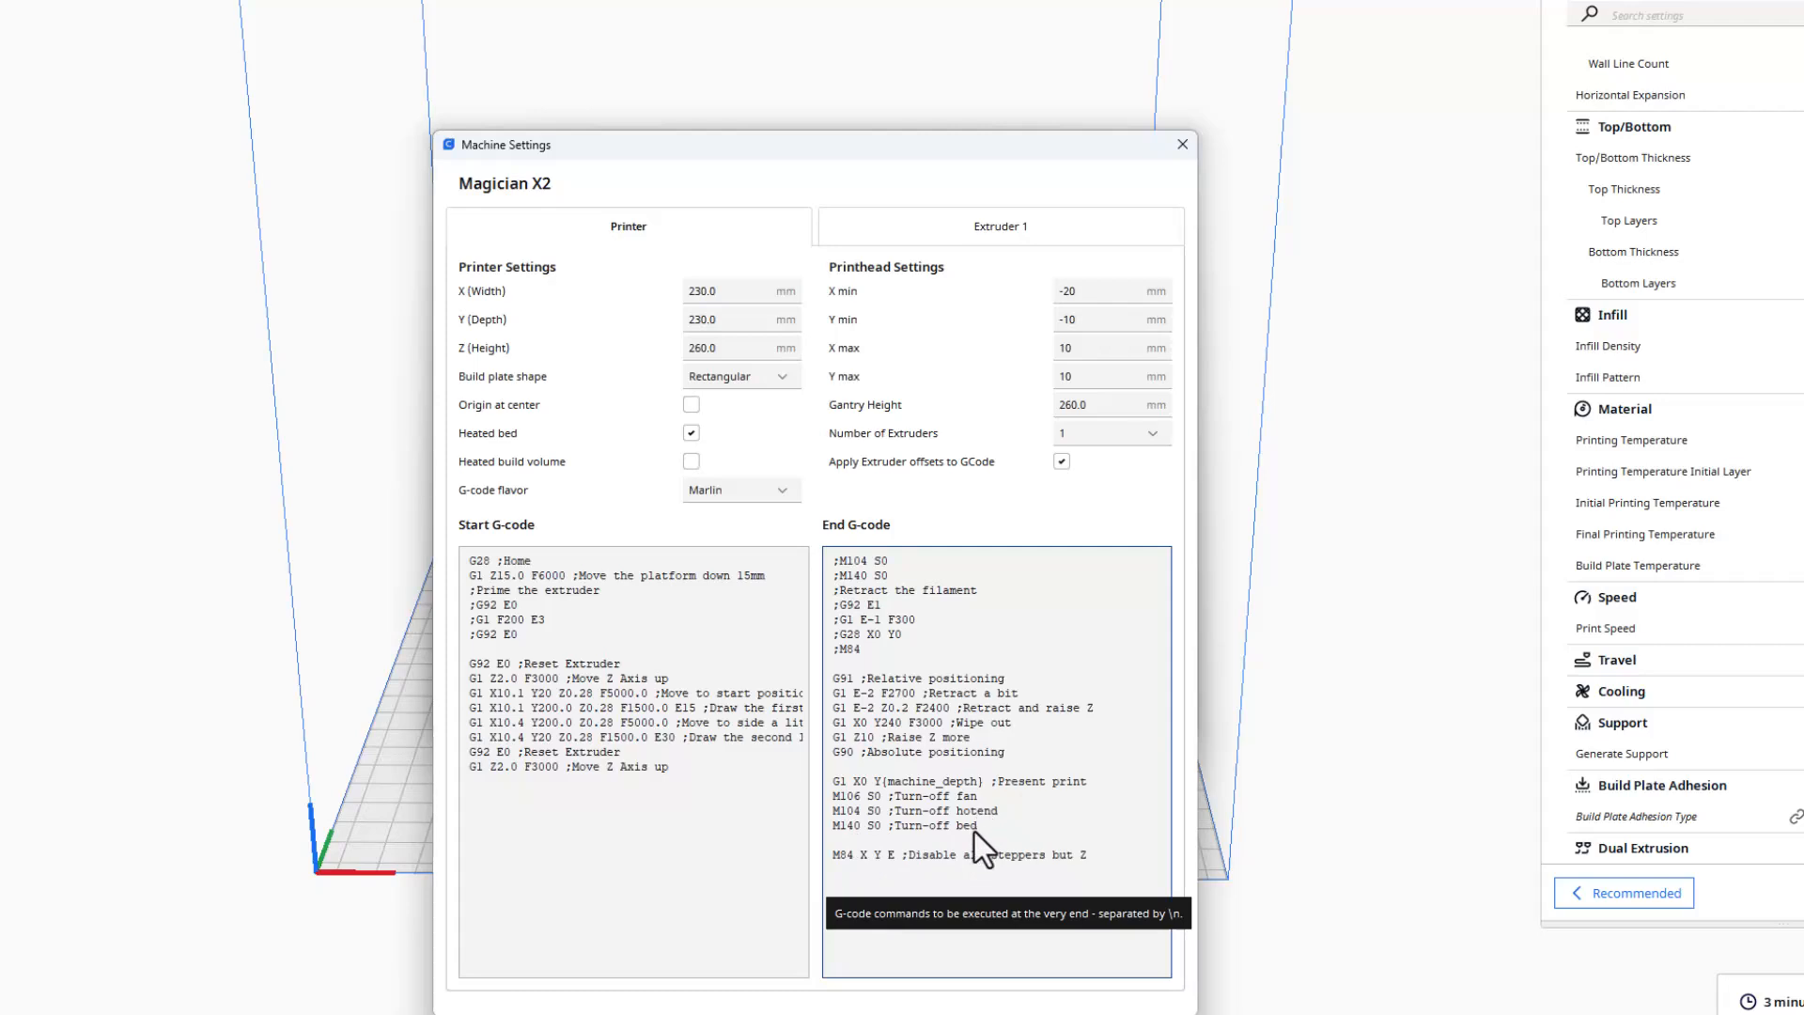
mouse_move(838, 819)
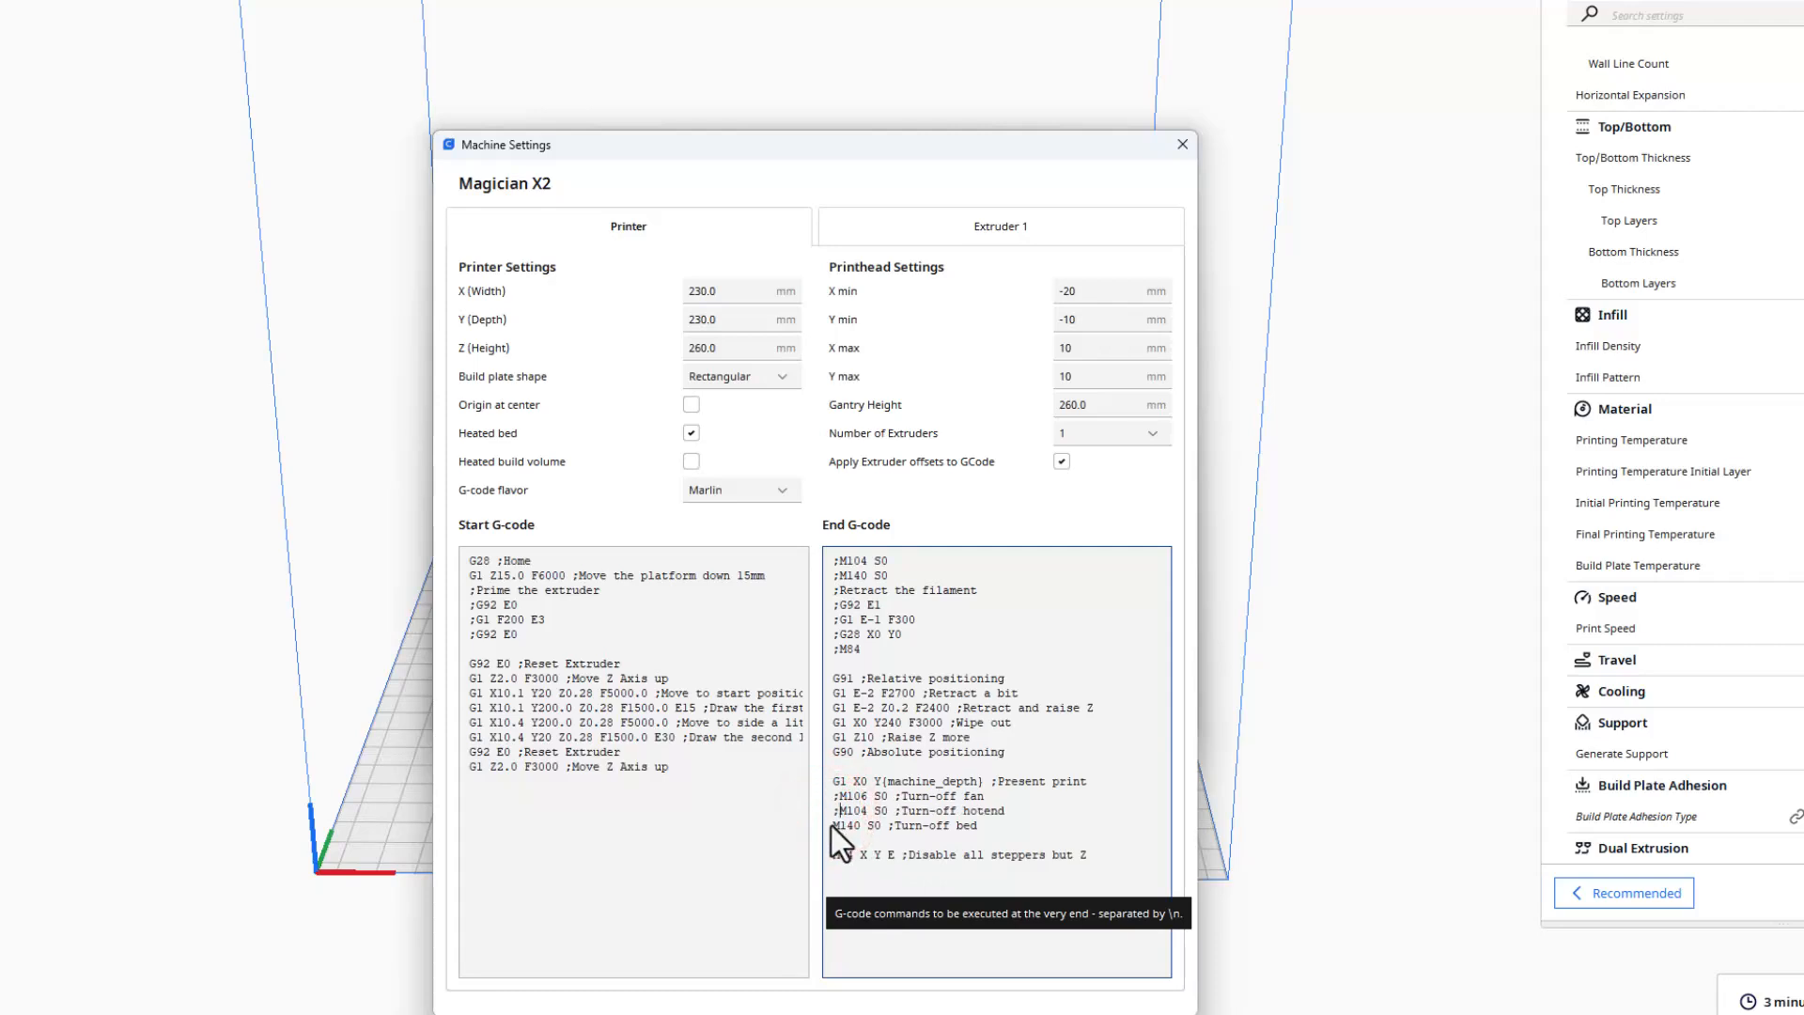
mouse_move(848, 834)
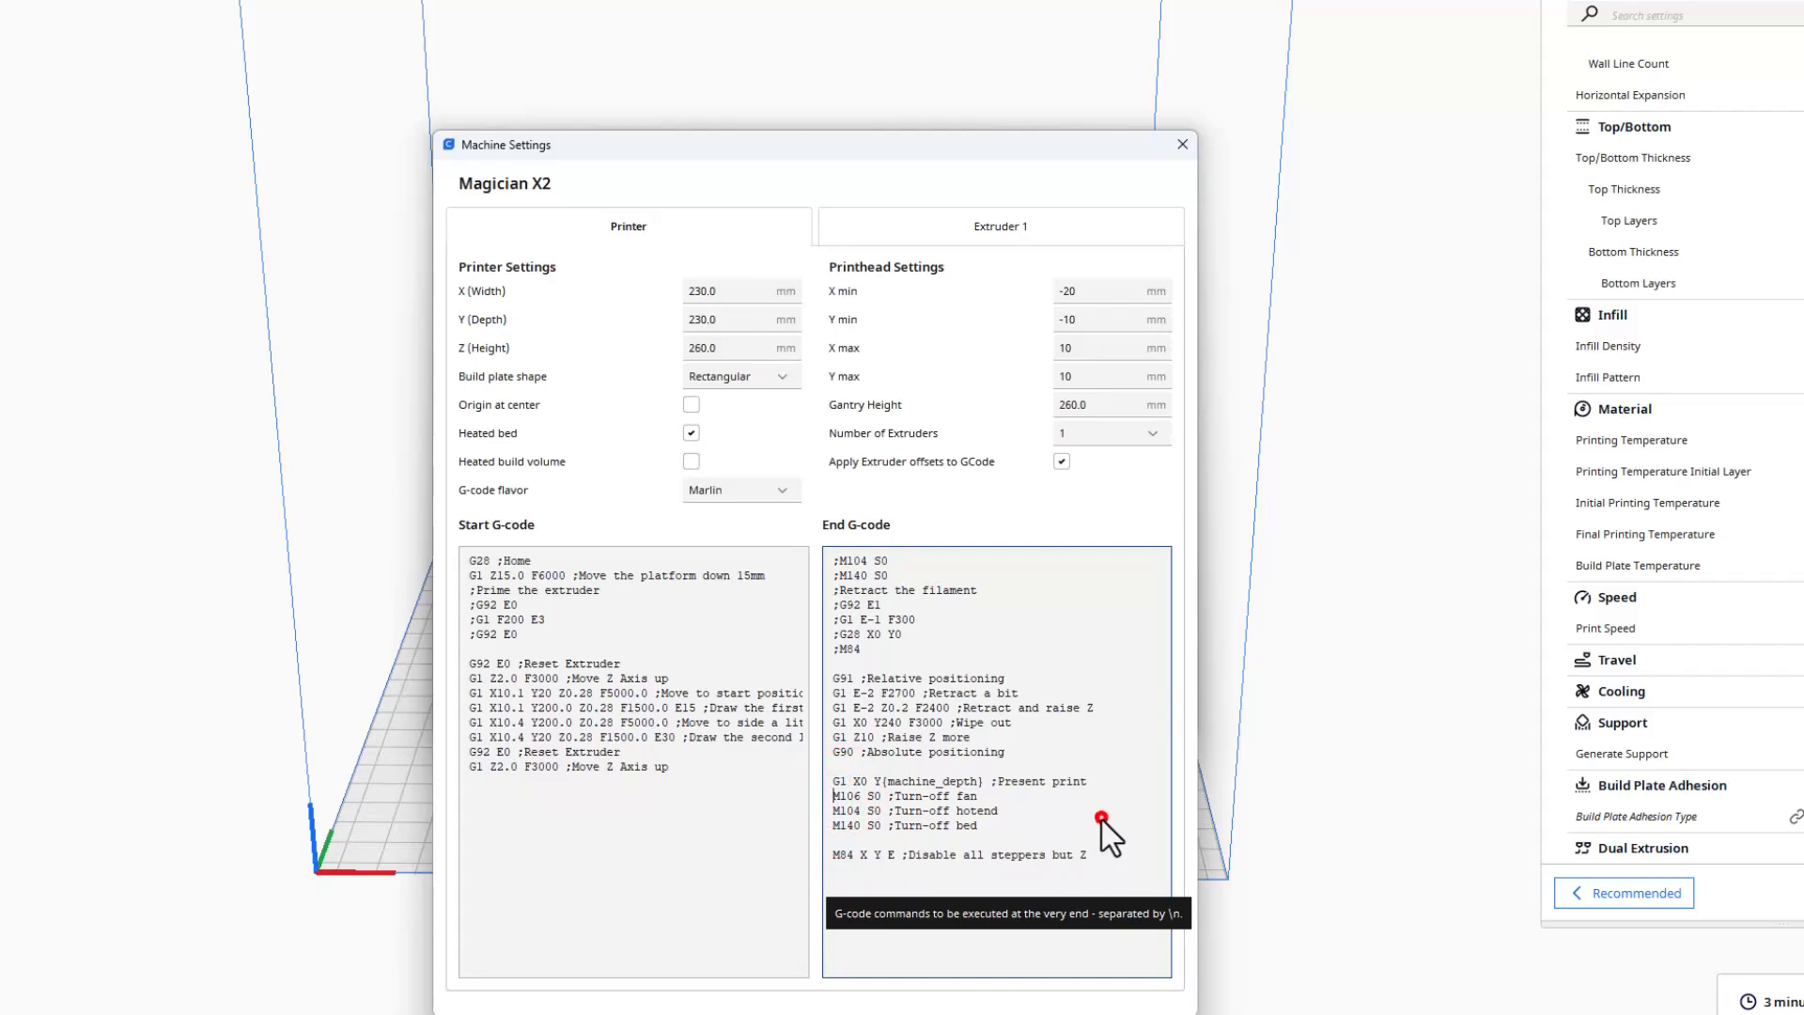
mouse_move(1041, 879)
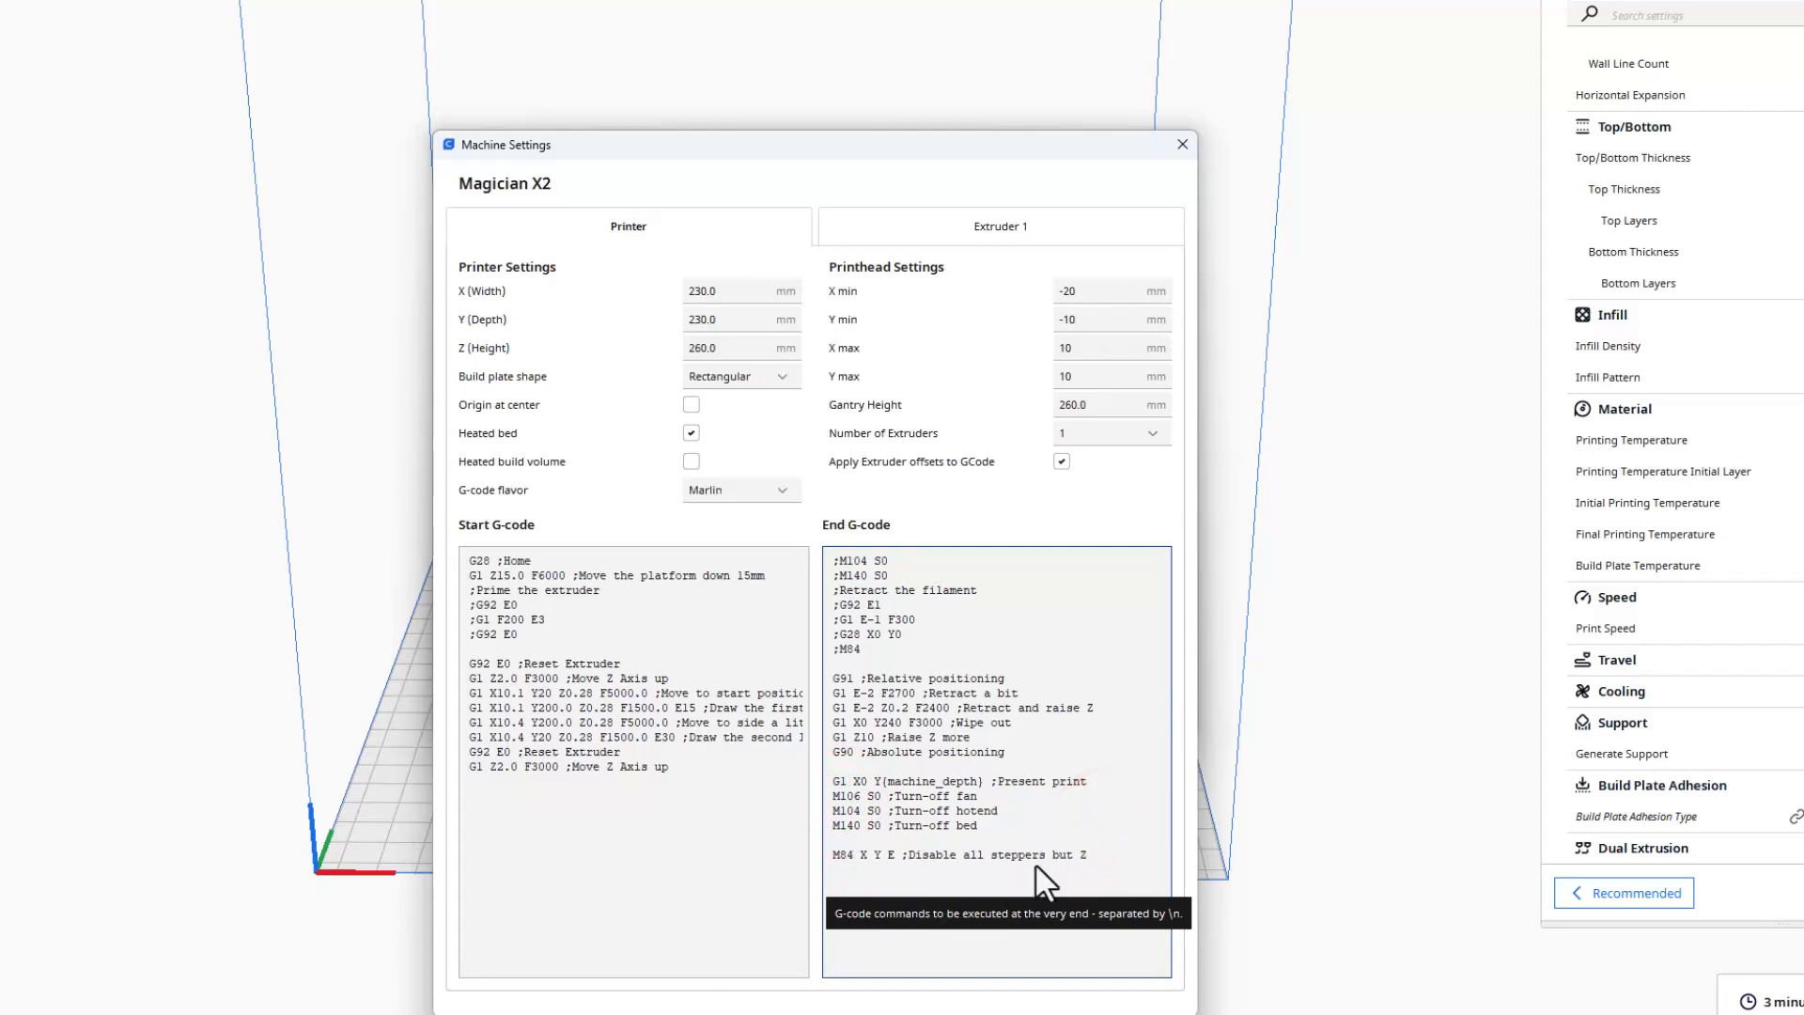
mouse_move(993, 885)
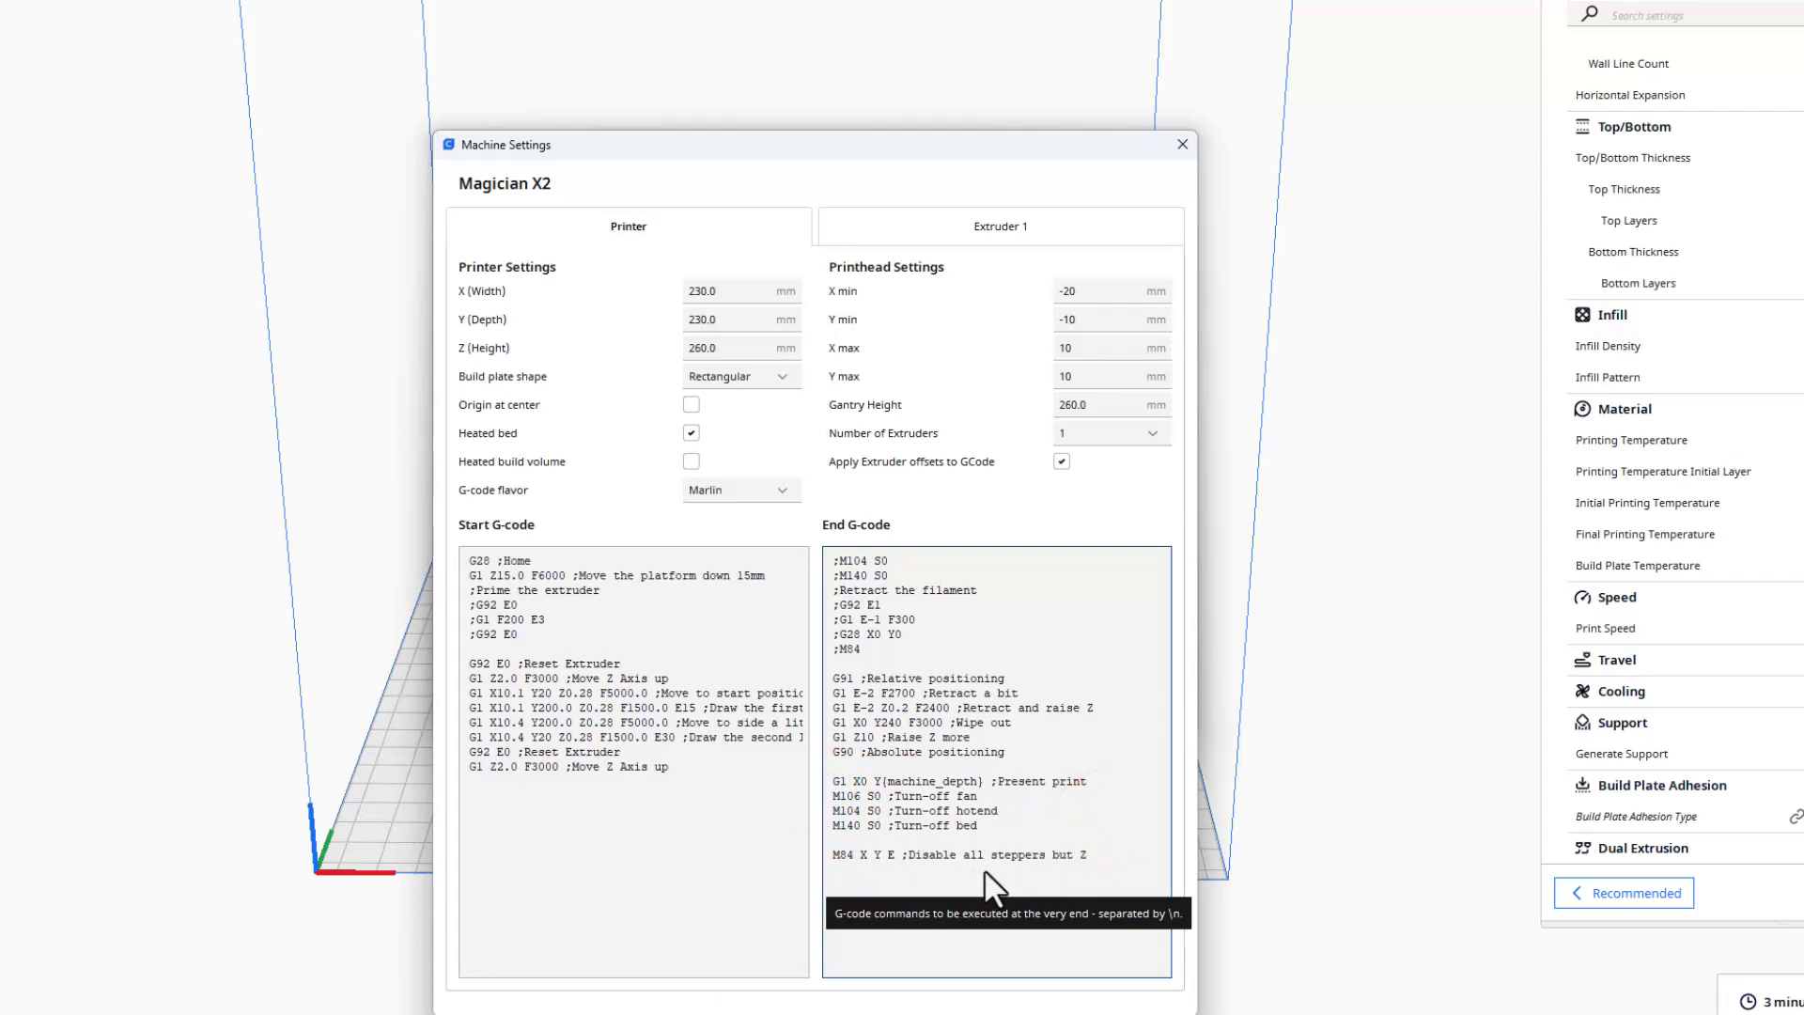
mouse_move(1122, 874)
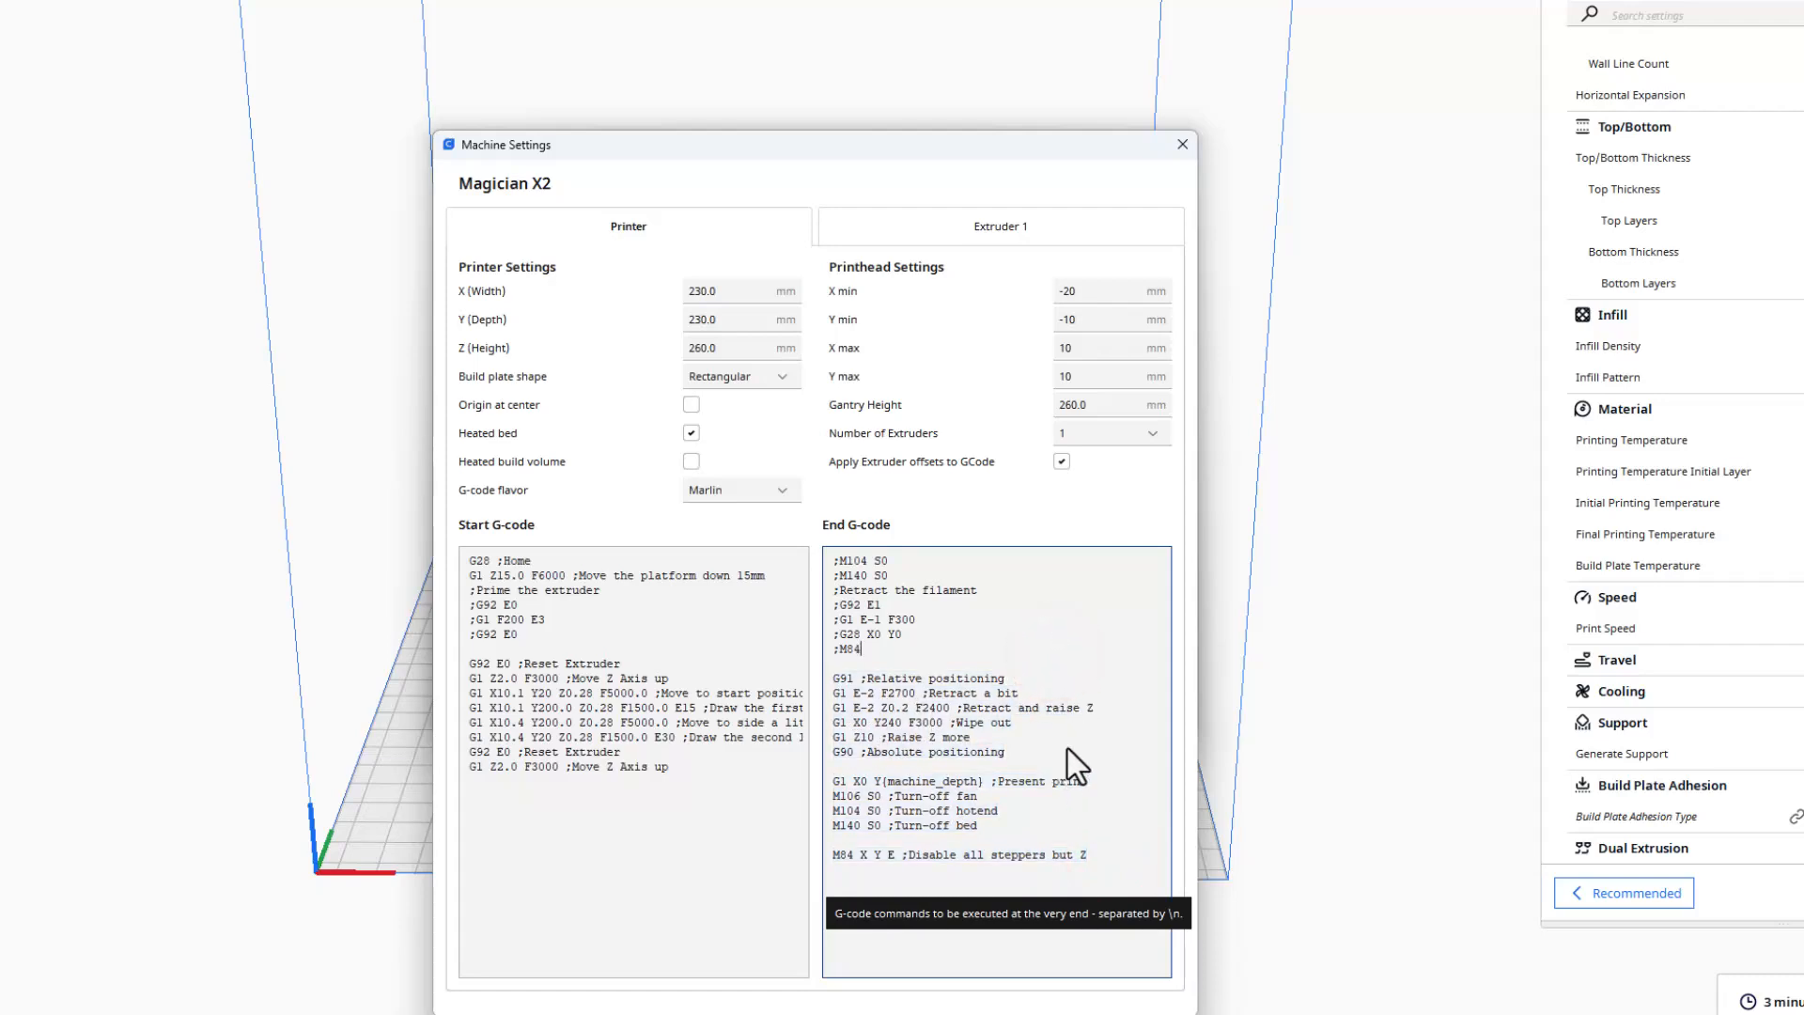
mouse_move(900, 676)
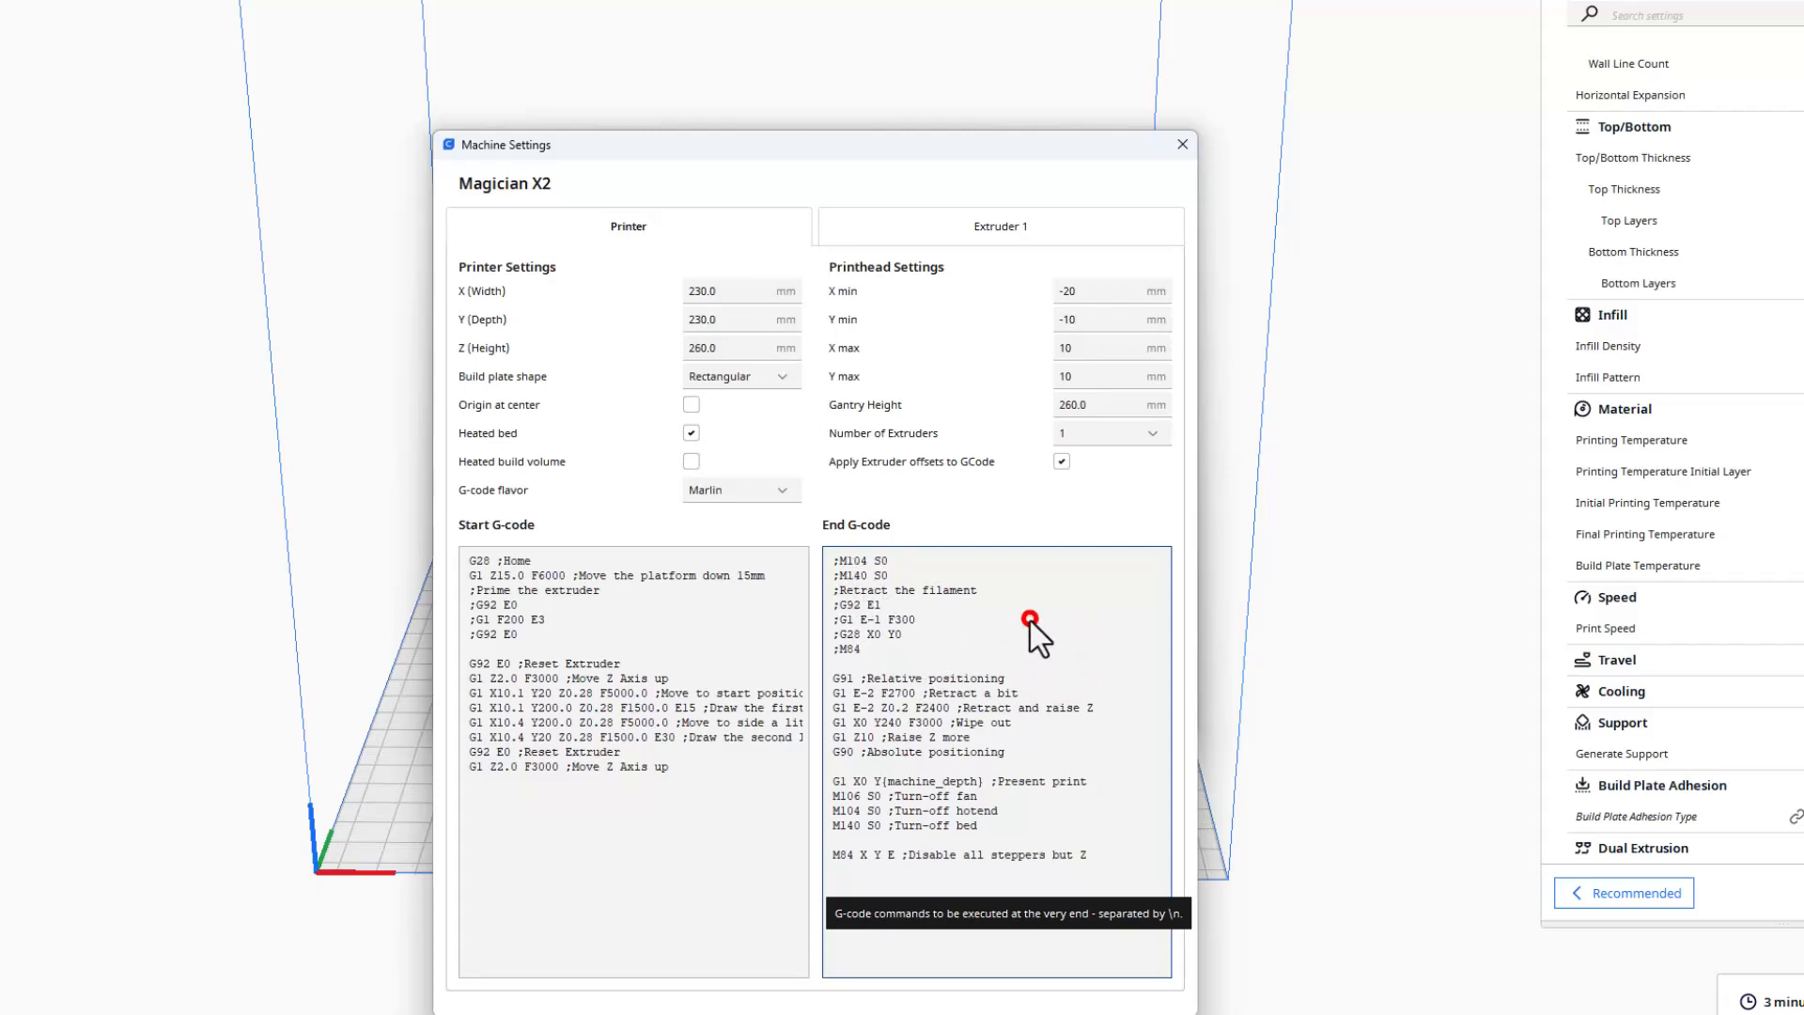
mouse_move(1035, 637)
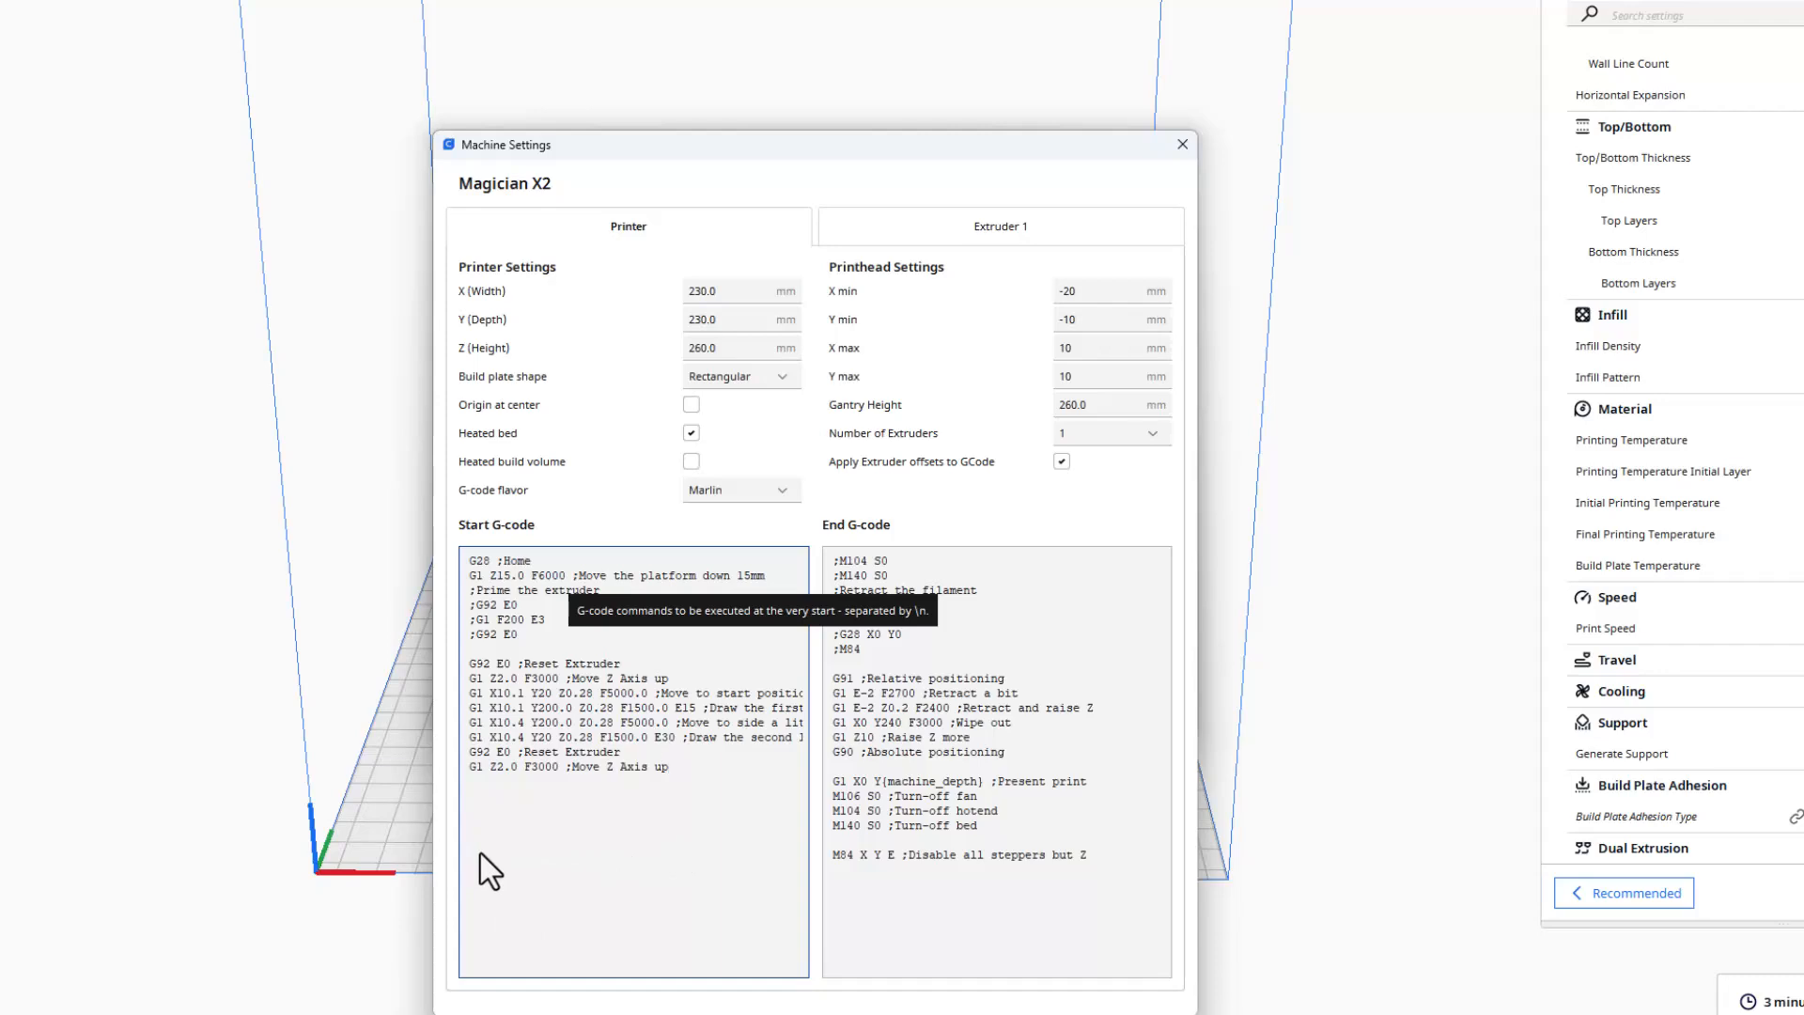
mouse_move(708, 982)
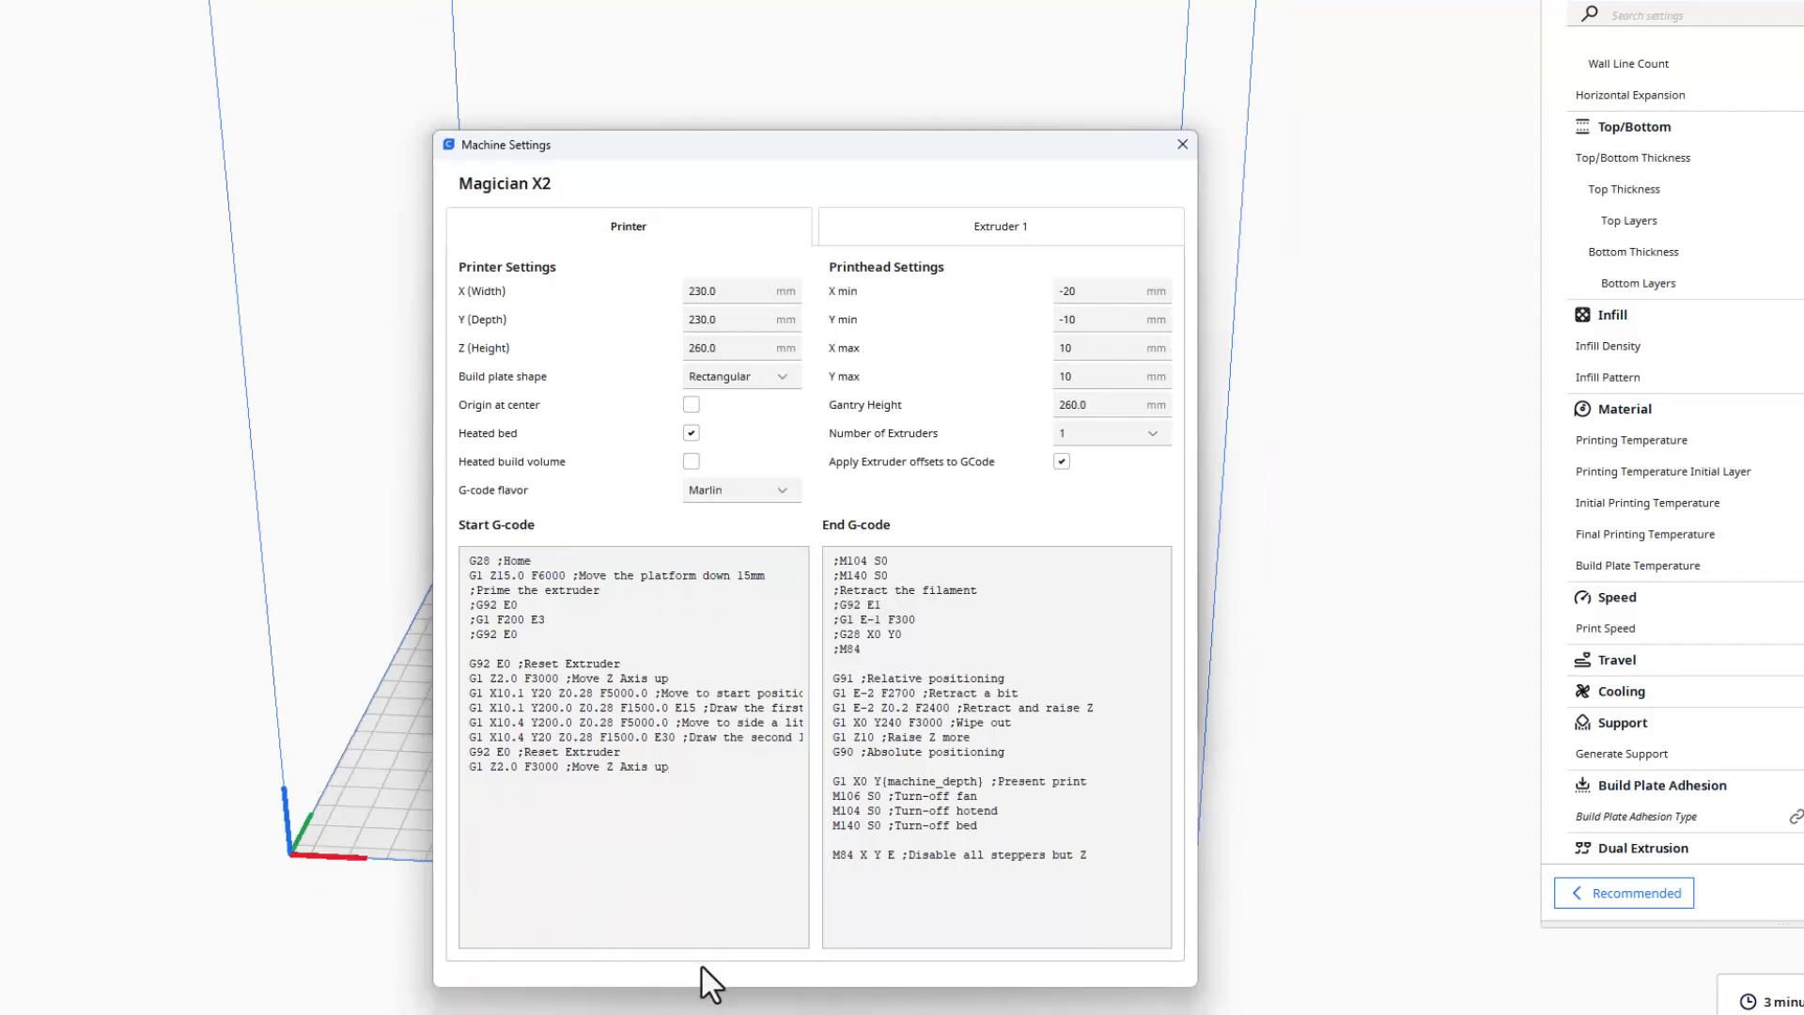
left_click(1180, 145)
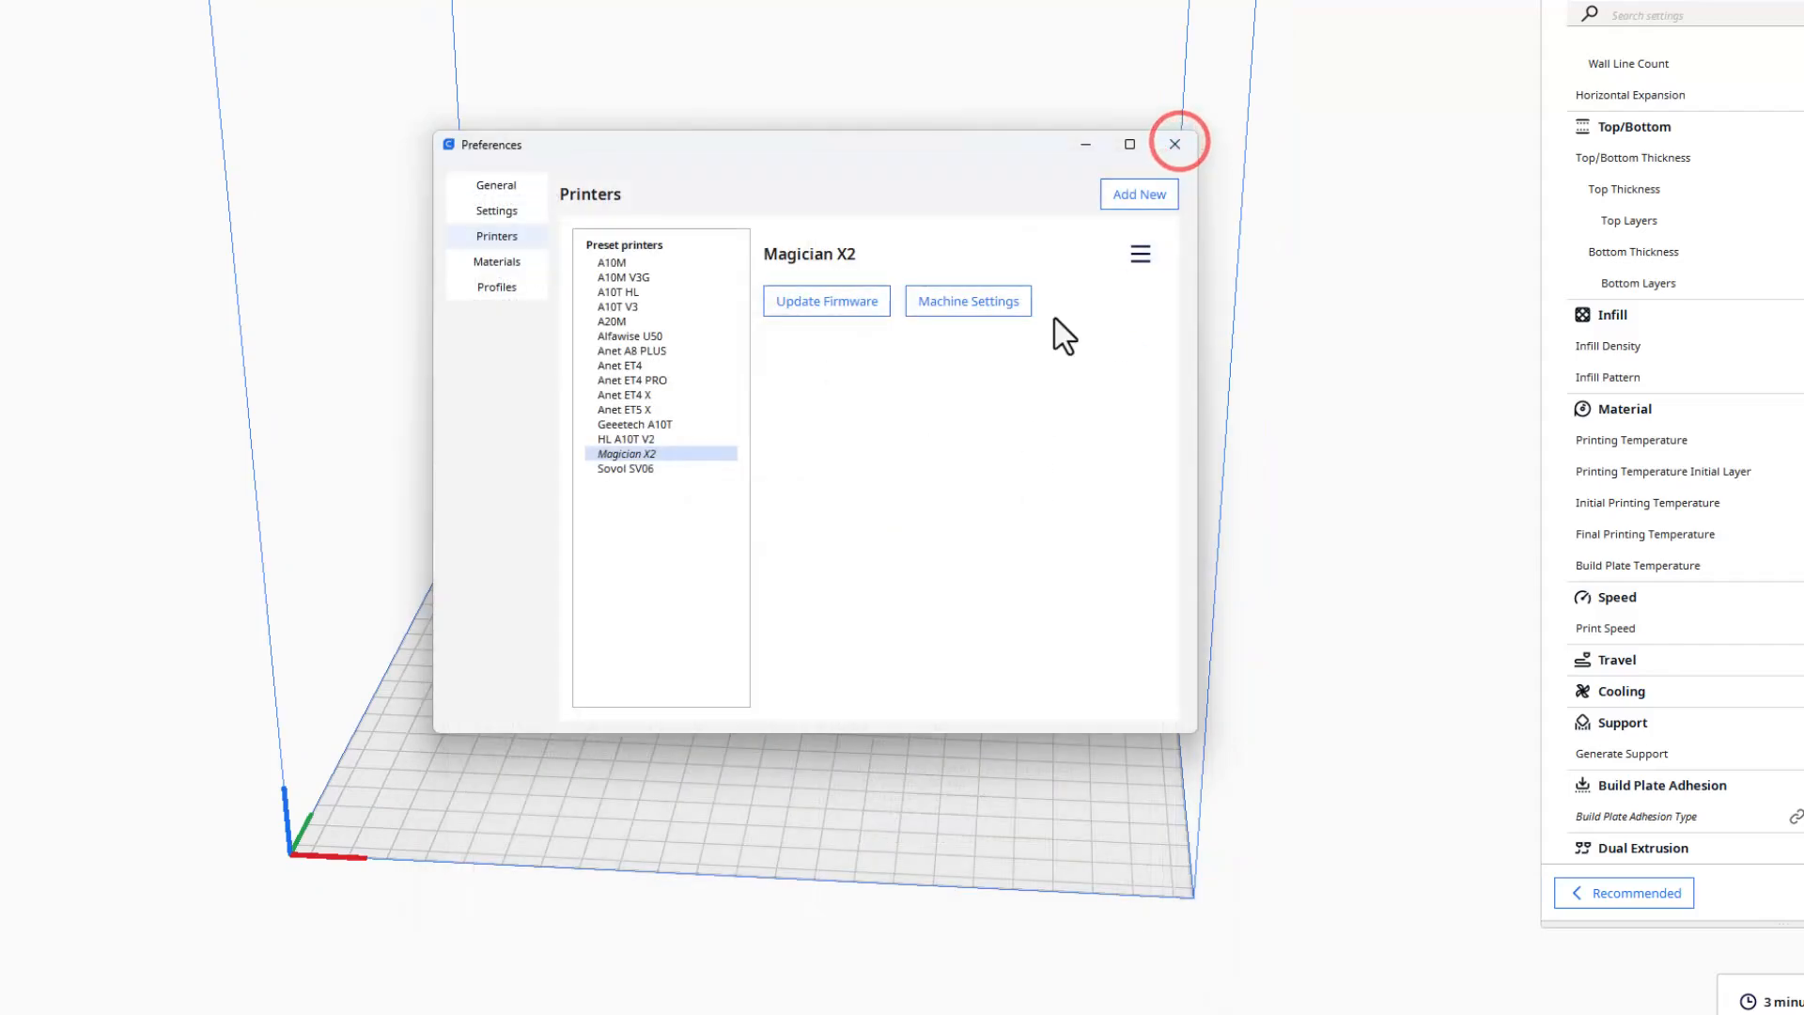
left_click(1172, 145)
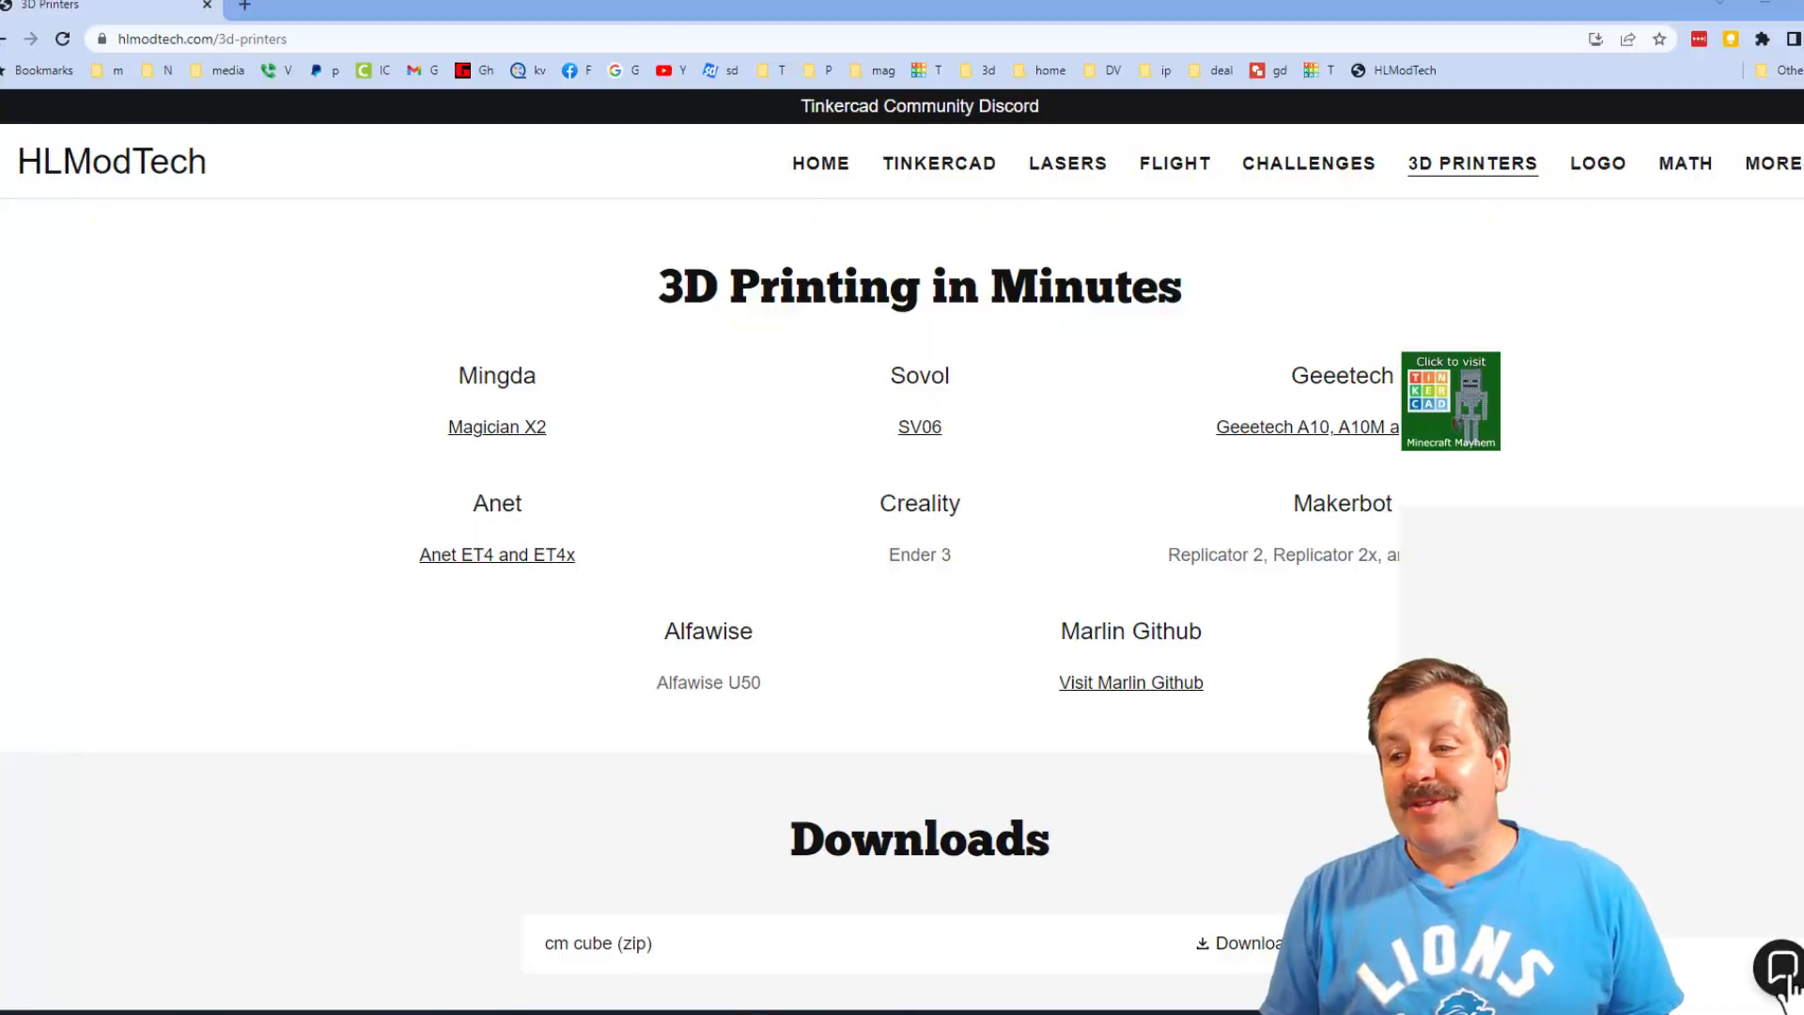
left_click(1776, 975)
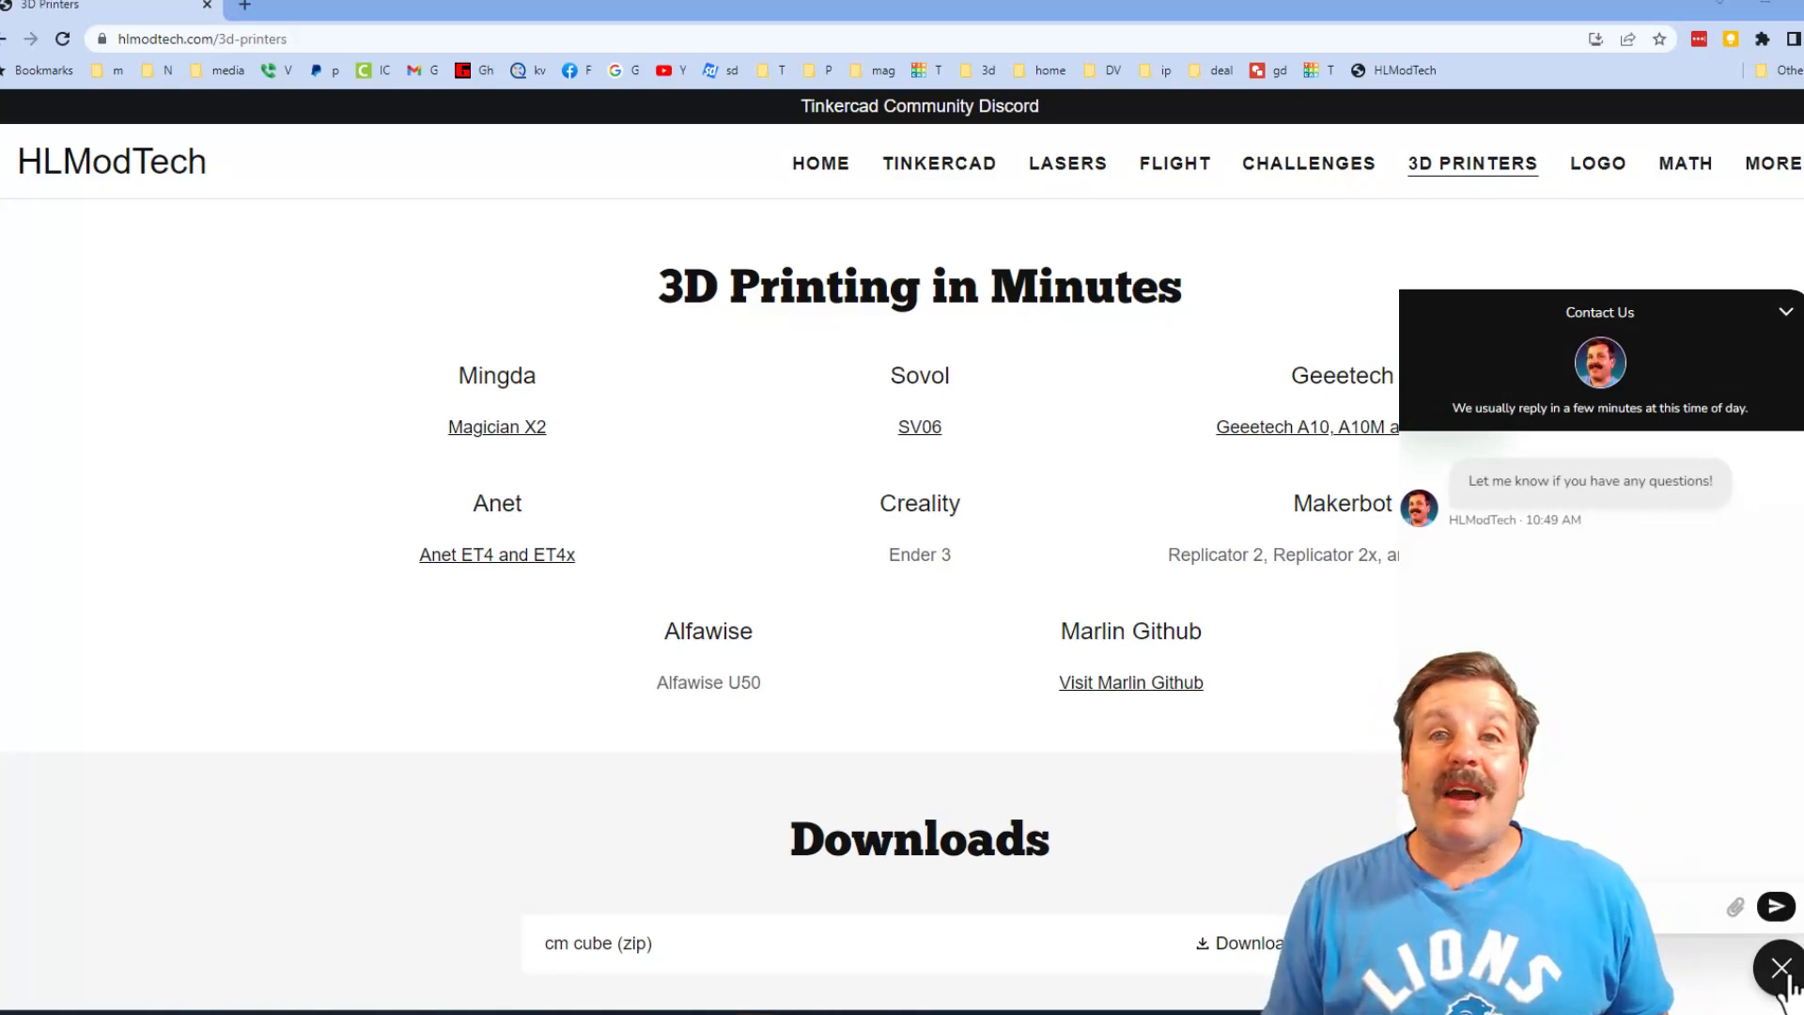
left_click(1781, 969)
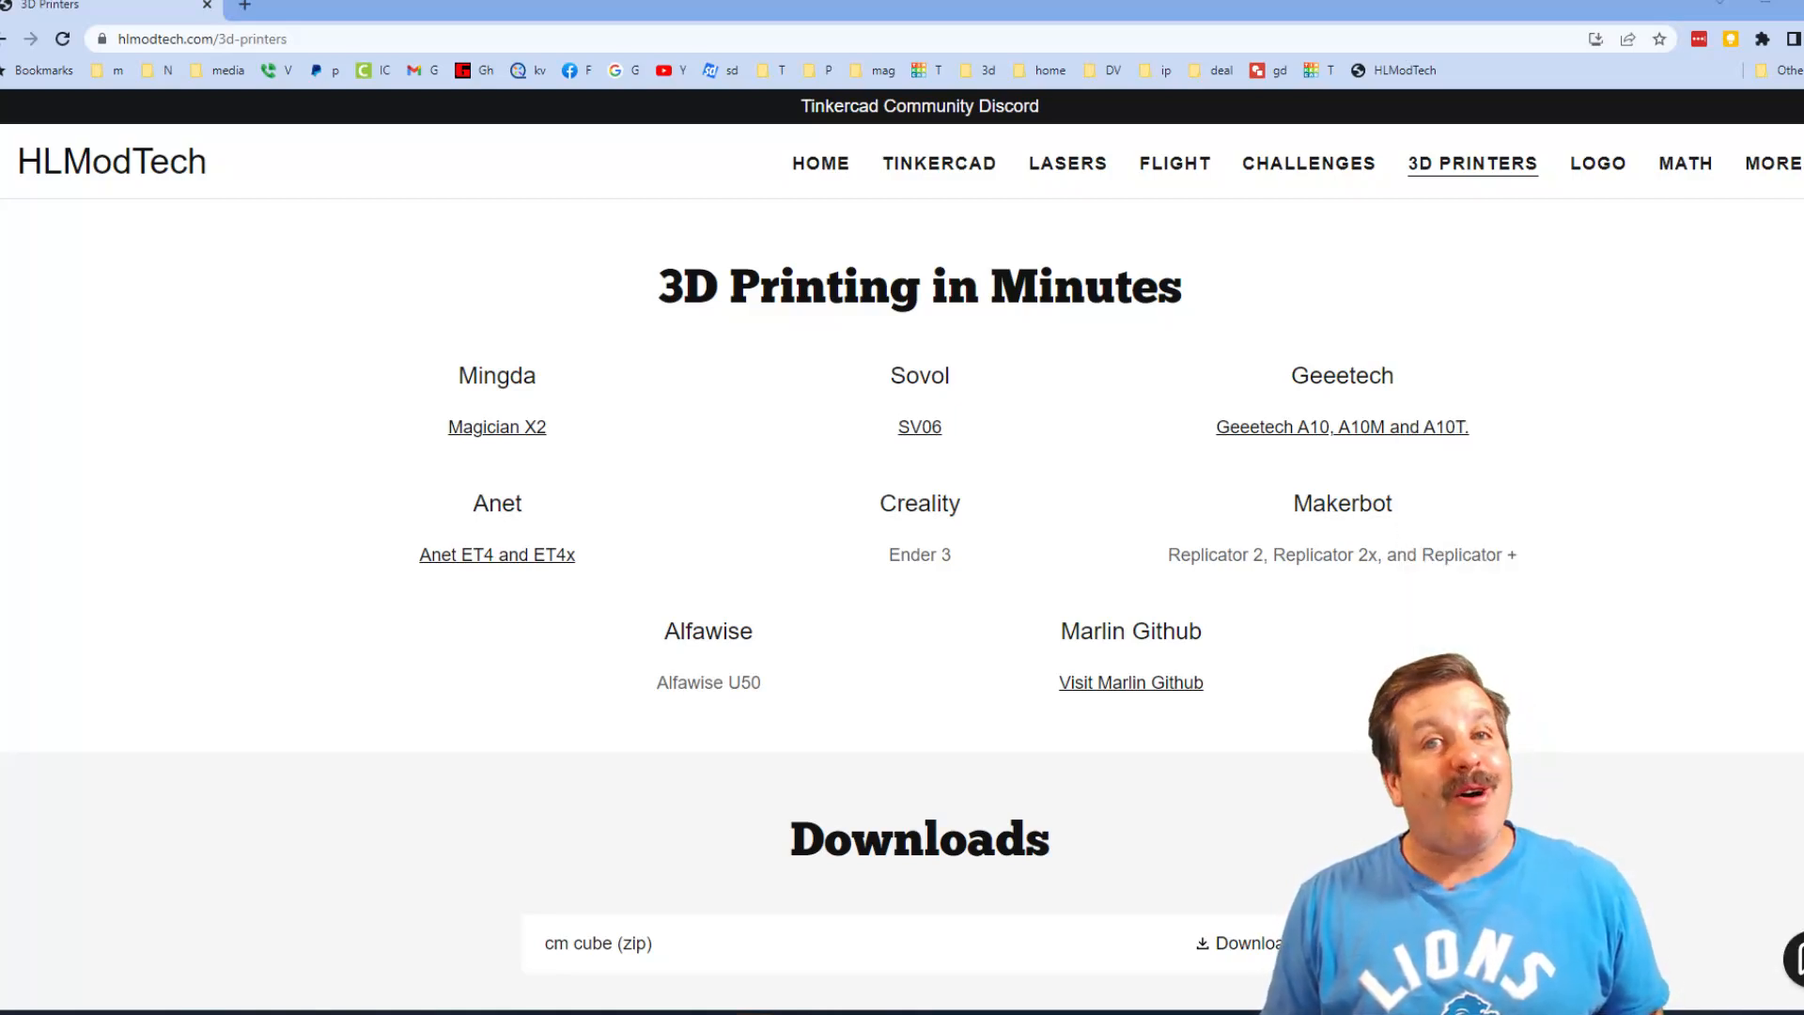